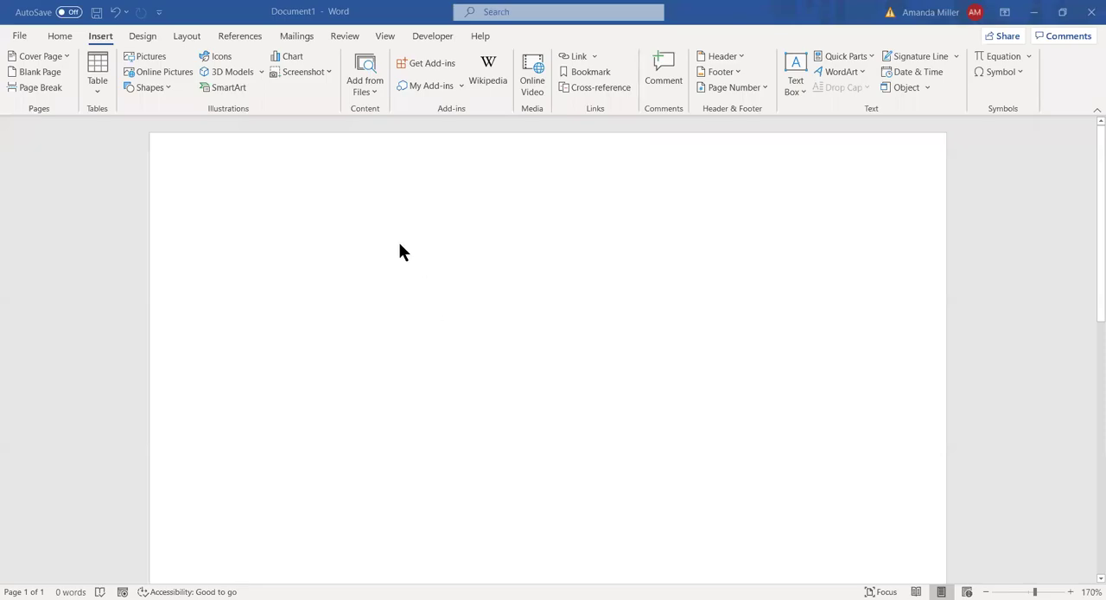
mouse_move(501, 182)
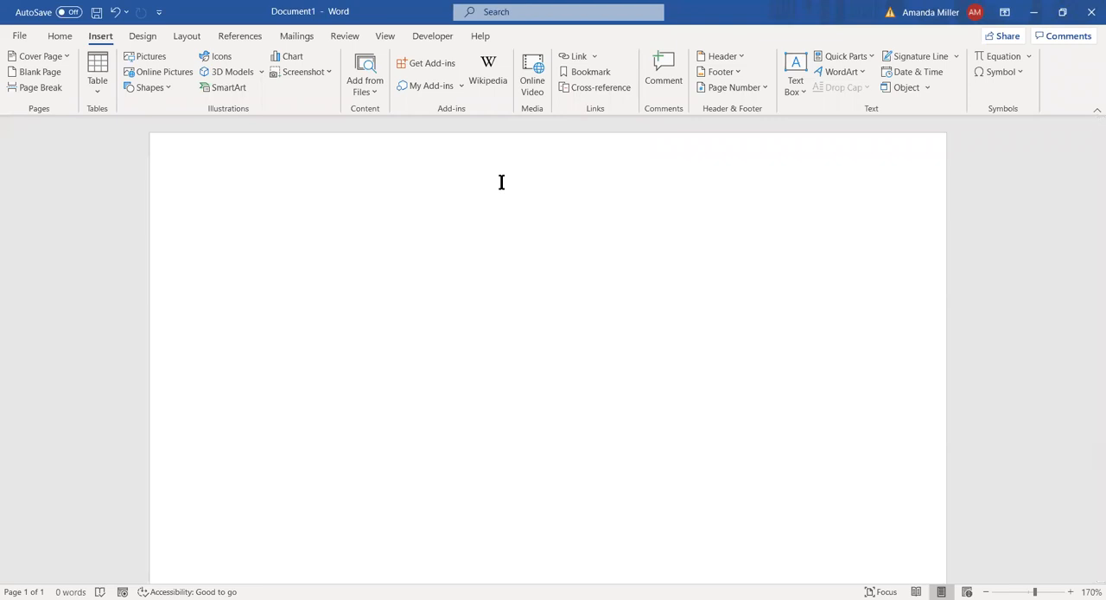
Step: Type the unbalanced equation CH4 + O2 → CO2 + H2O on the blank page
type("CH4")
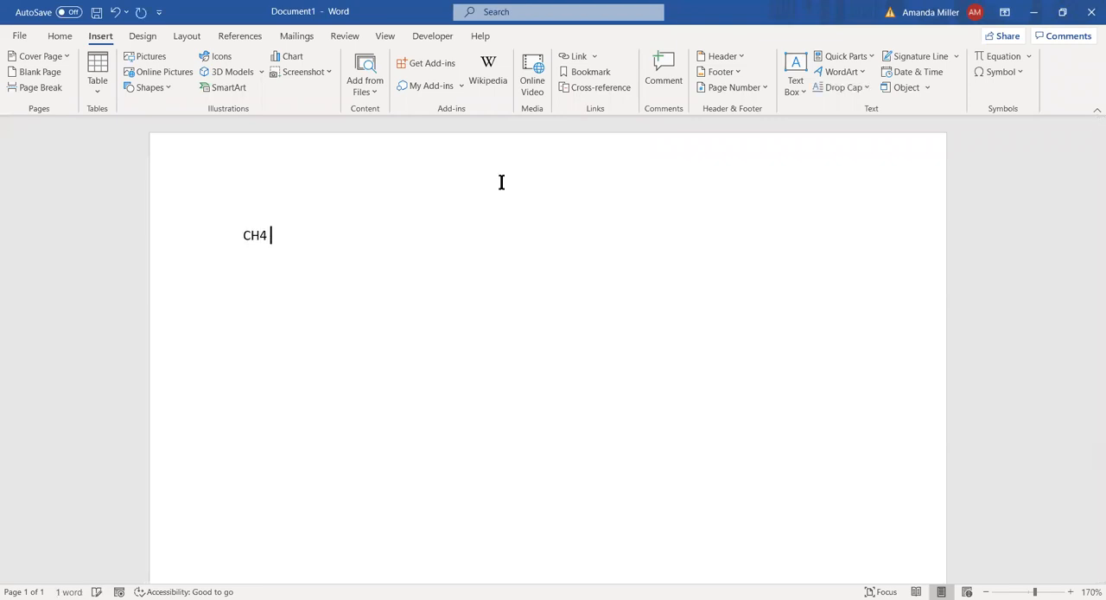
type("+")
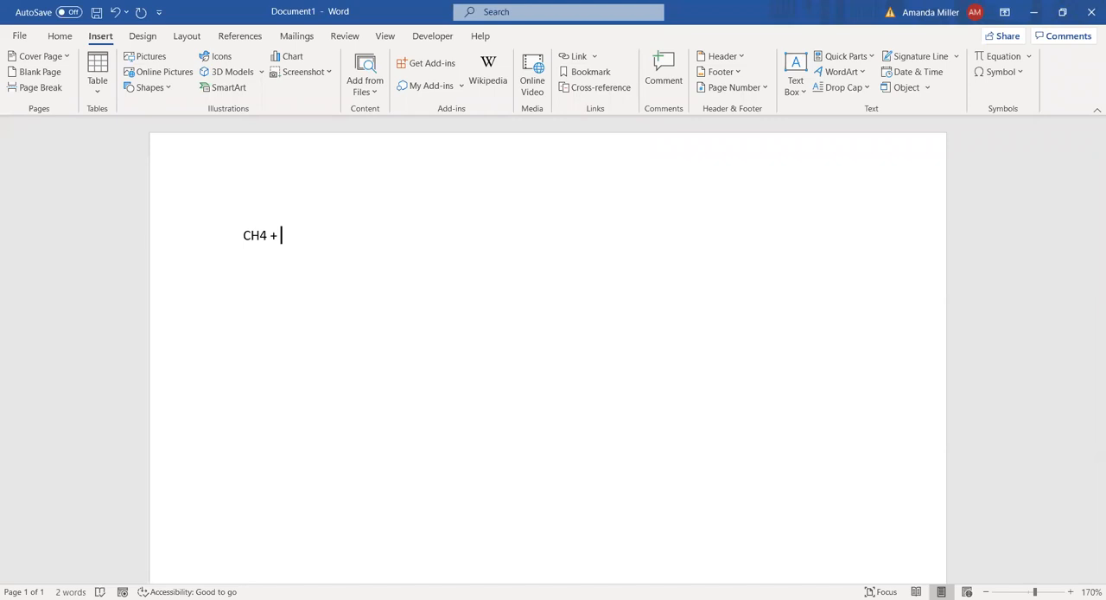
type("O2")
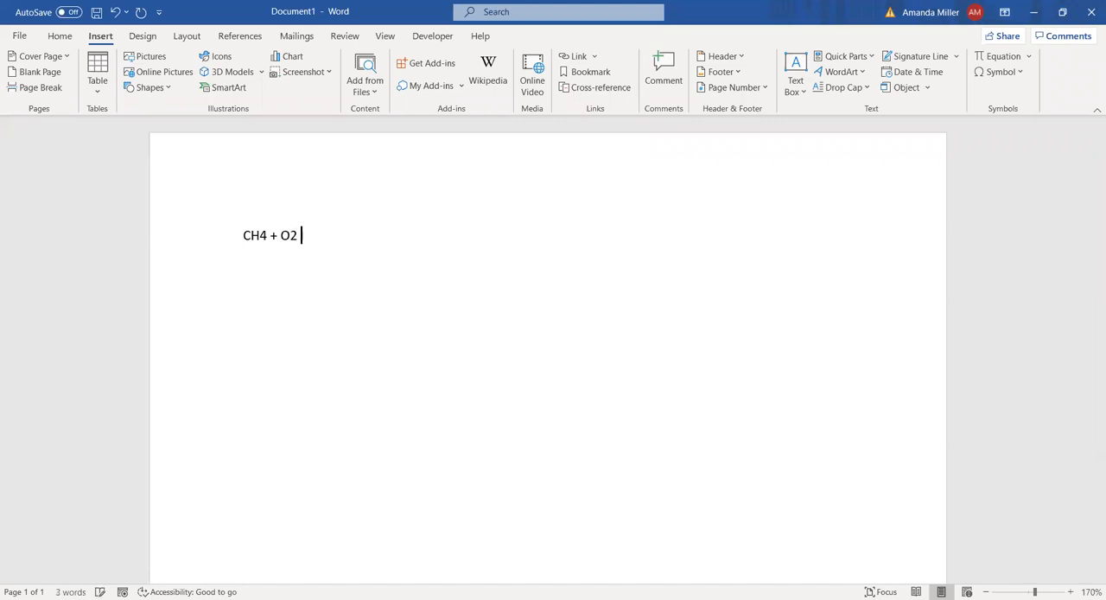
type("→")
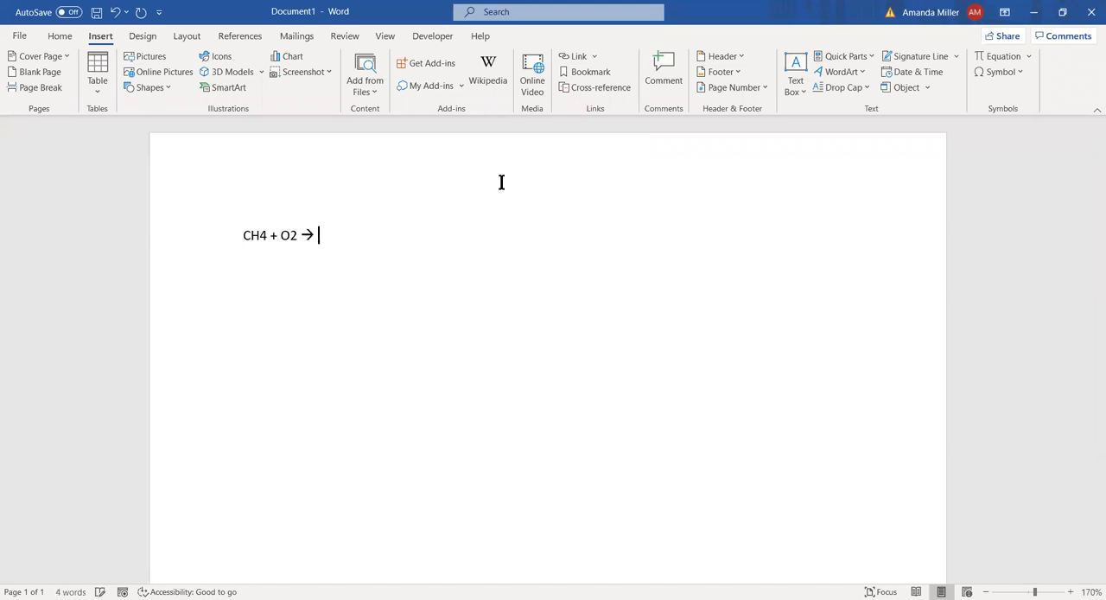
type("CO")
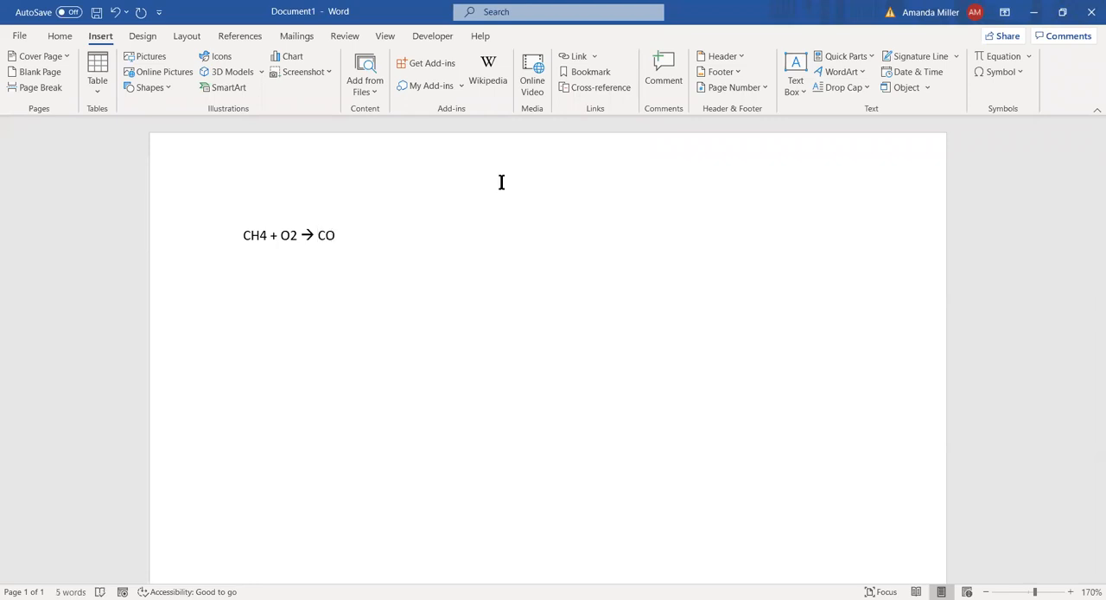
type("2 +")
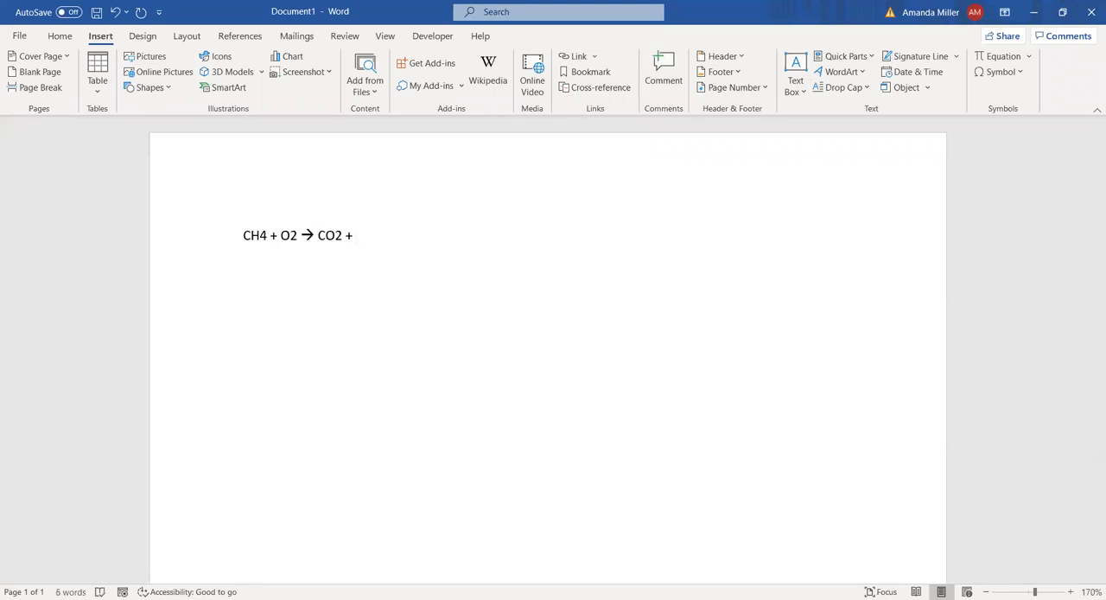
type("H2o")
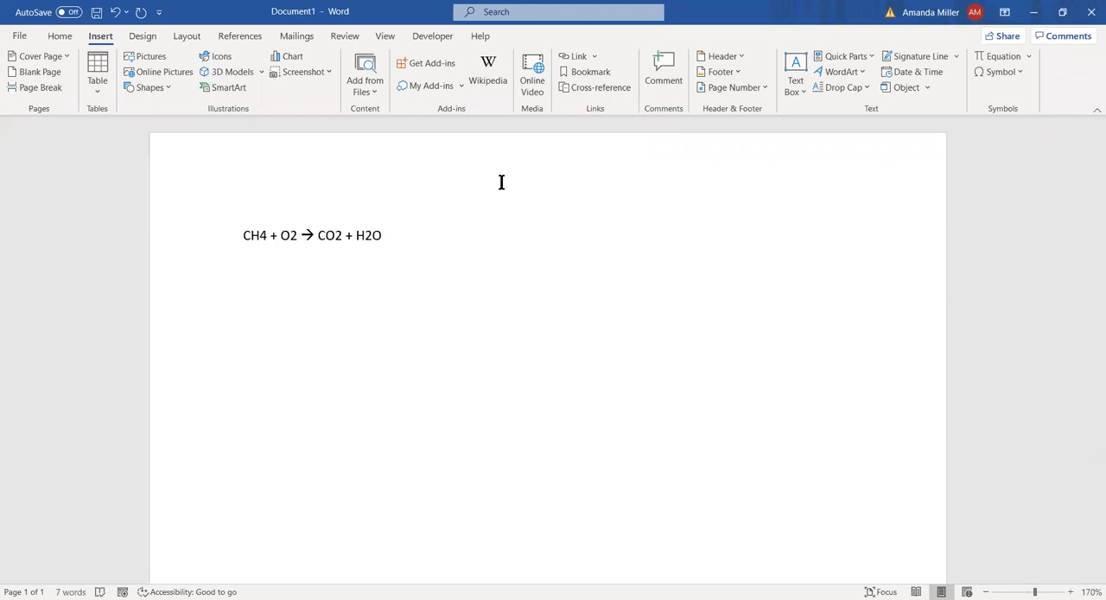
mouse_move(206, 278)
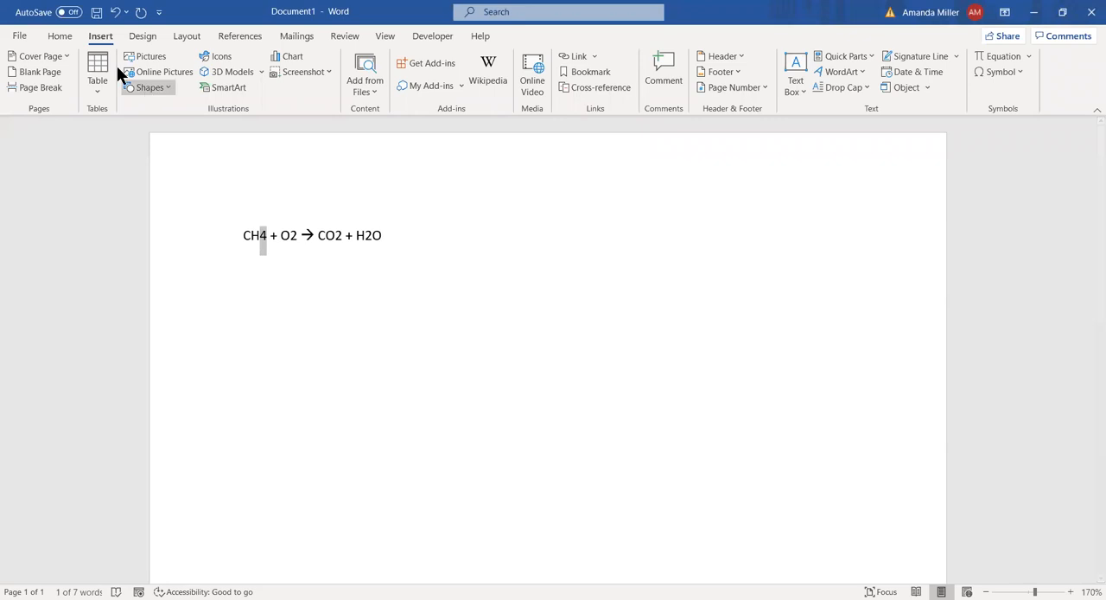
Step: Subscript the 4 in CH4, then add a new line with Ca and a superscript 2+
left_click(60, 35)
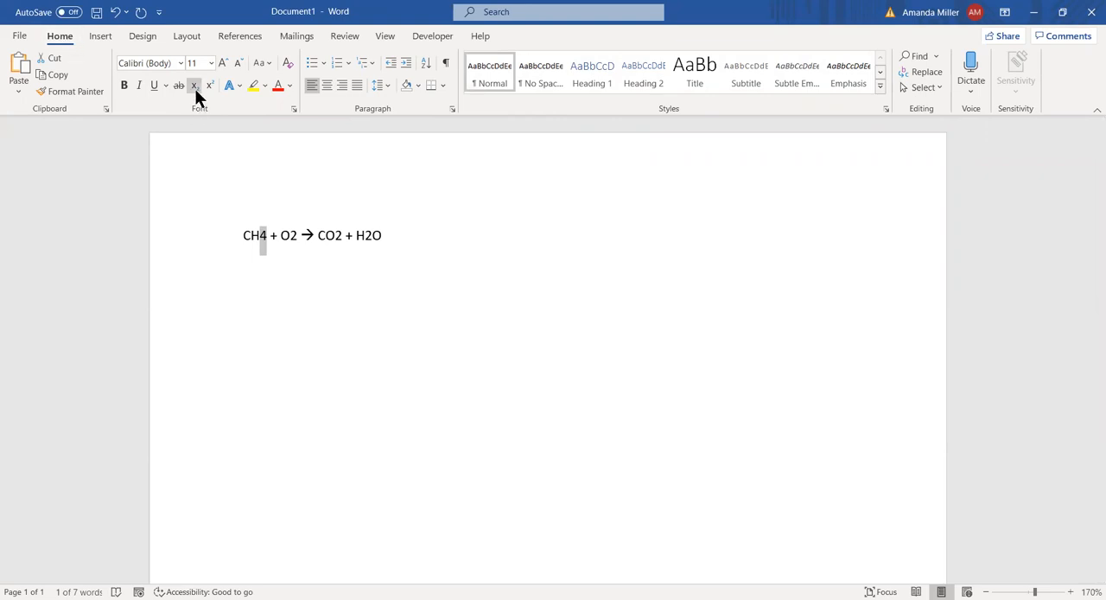
left_click(194, 85)
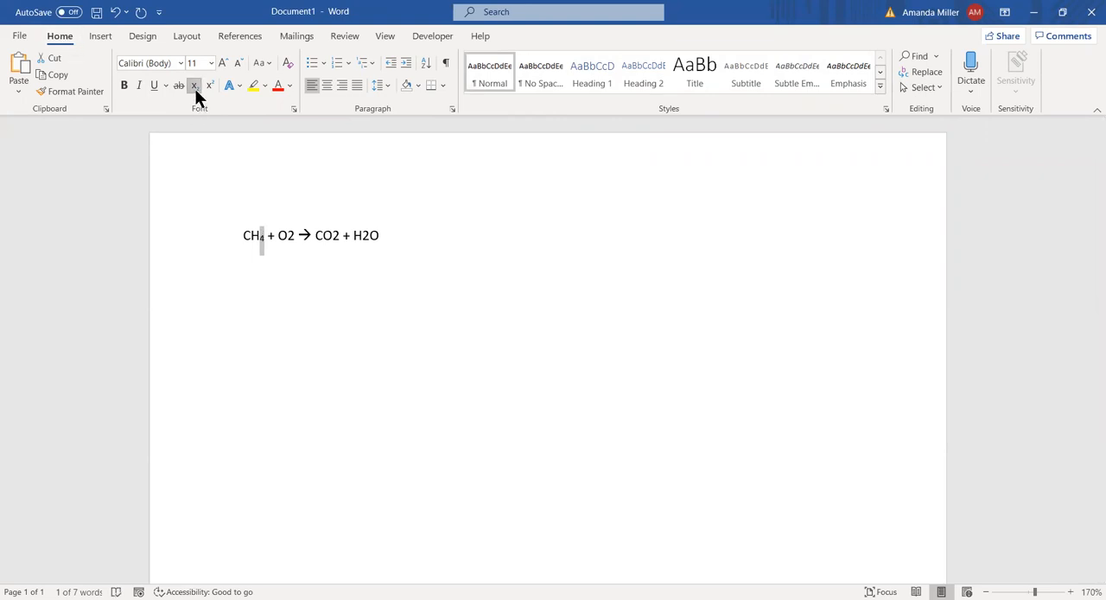
mouse_move(214, 103)
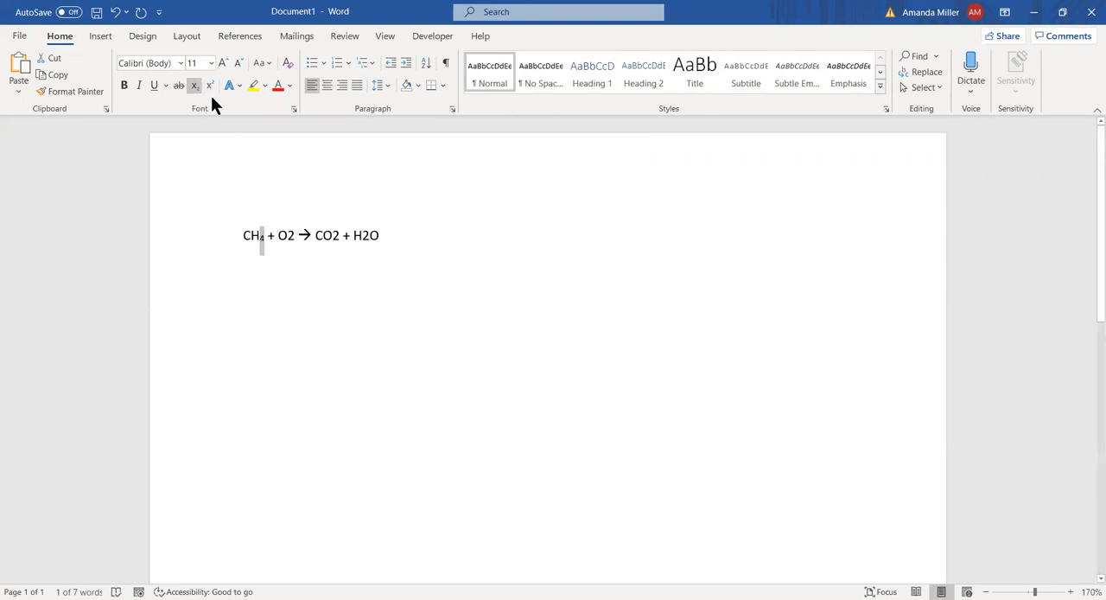
mouse_move(458, 267)
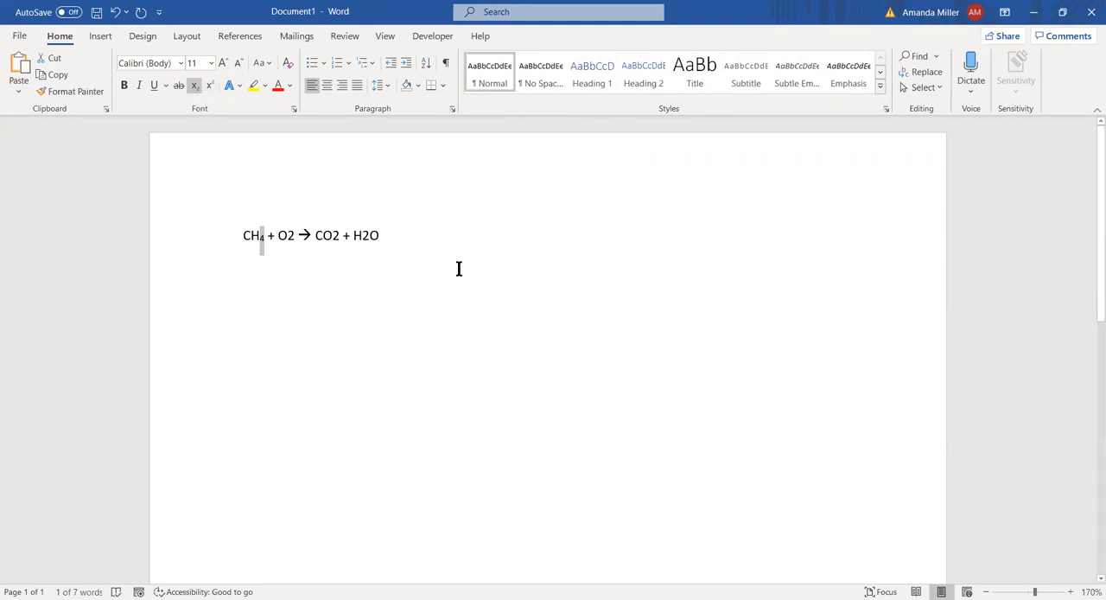
key("Return")
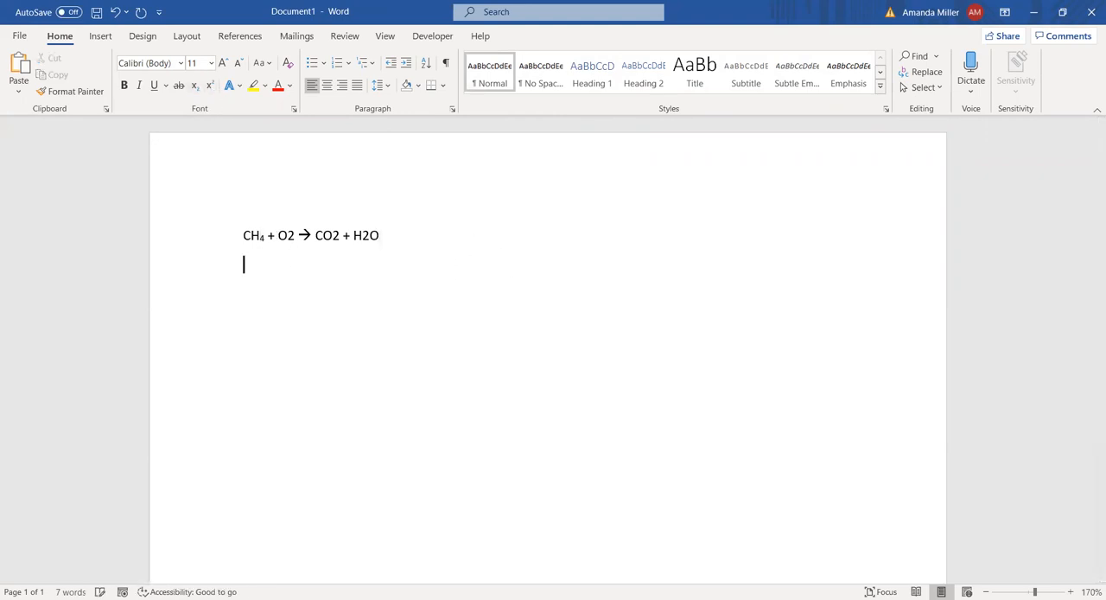
type("Ca")
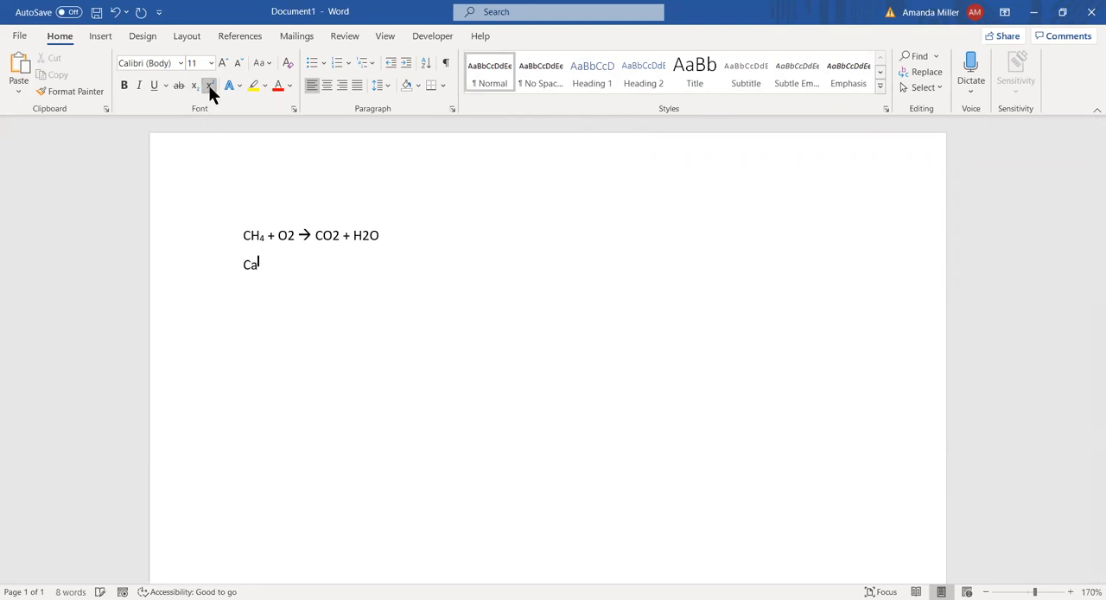
type("2+")
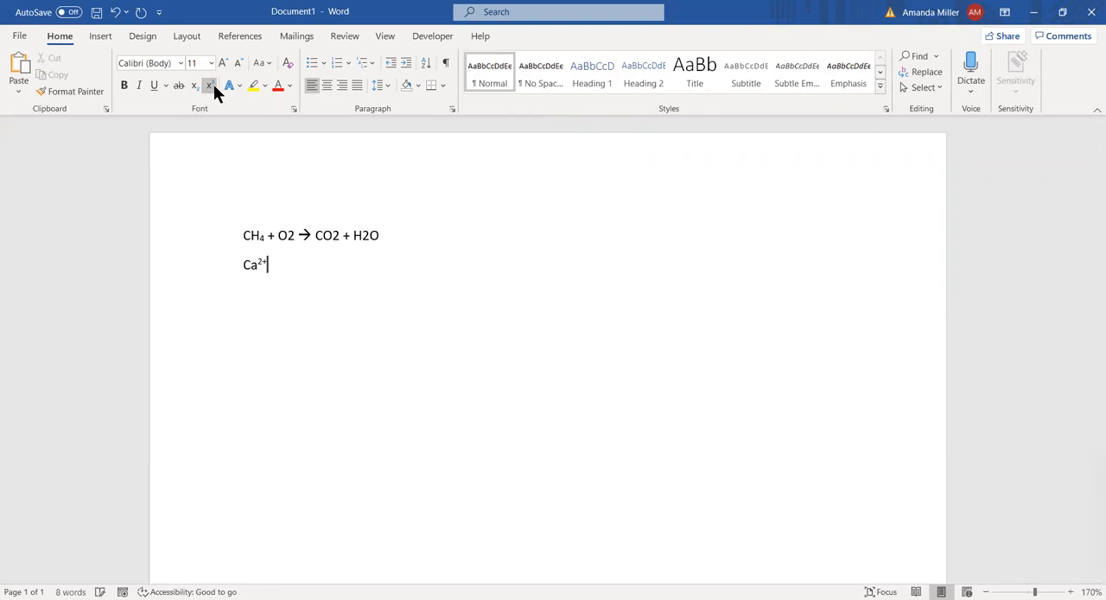
left_click(210, 85)
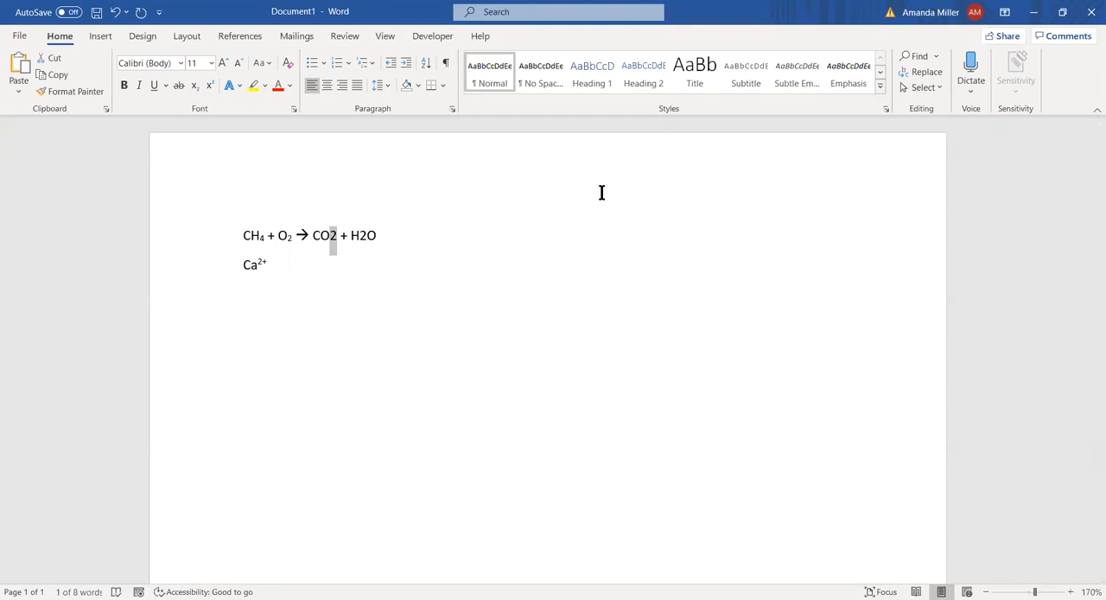
mouse_move(507, 272)
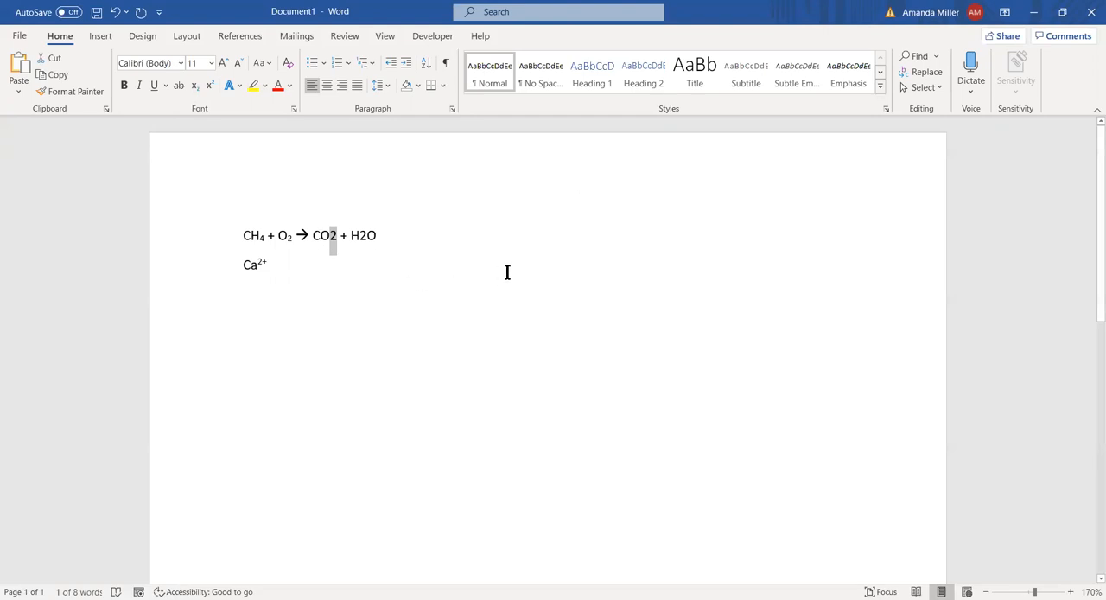
Step: Subscript the 2s in CO2 and H2O, correcting an accidental superscript on H2O
left_click(194, 85)
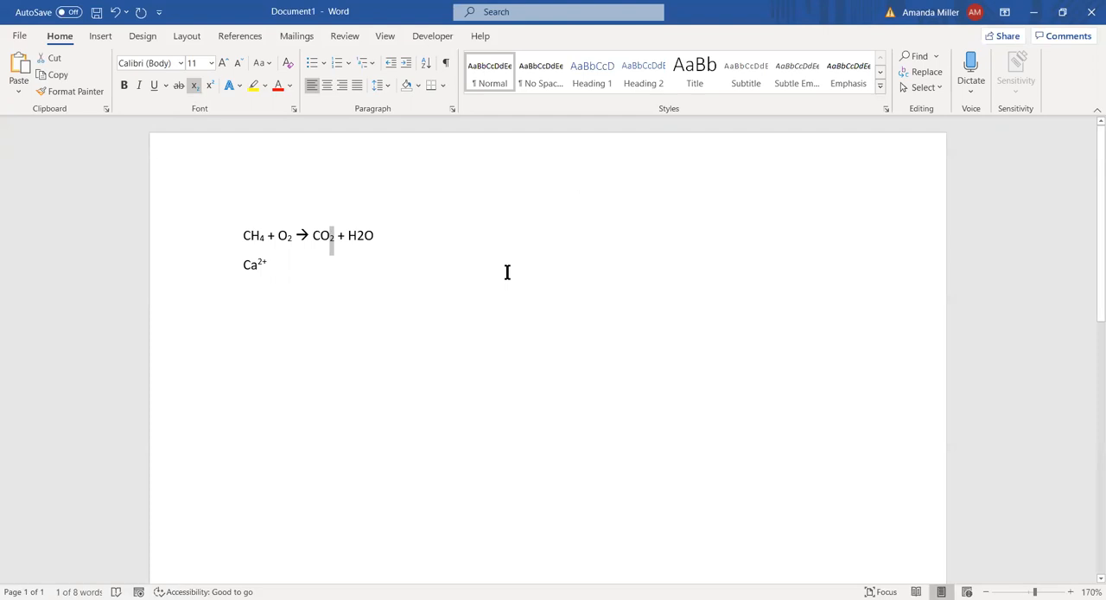
mouse_move(356, 235)
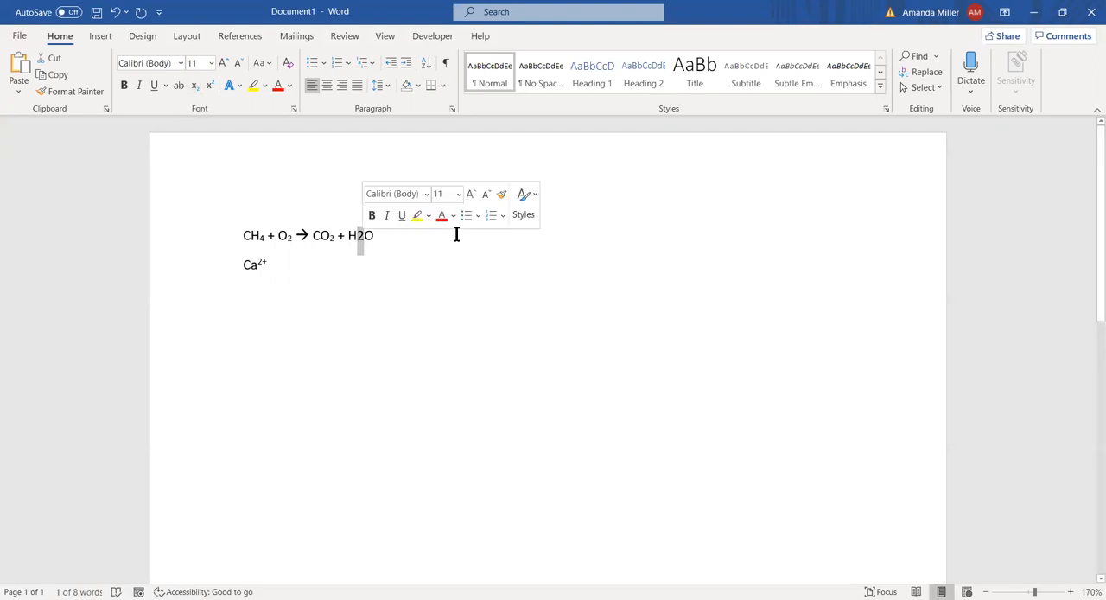
left_click(456, 235)
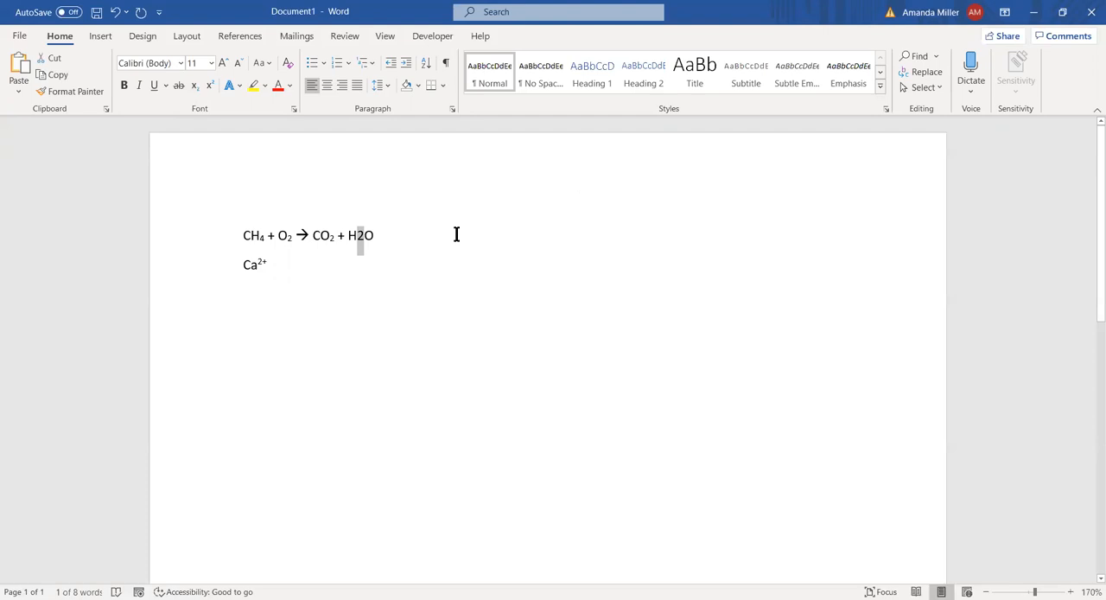
left_click(210, 85)
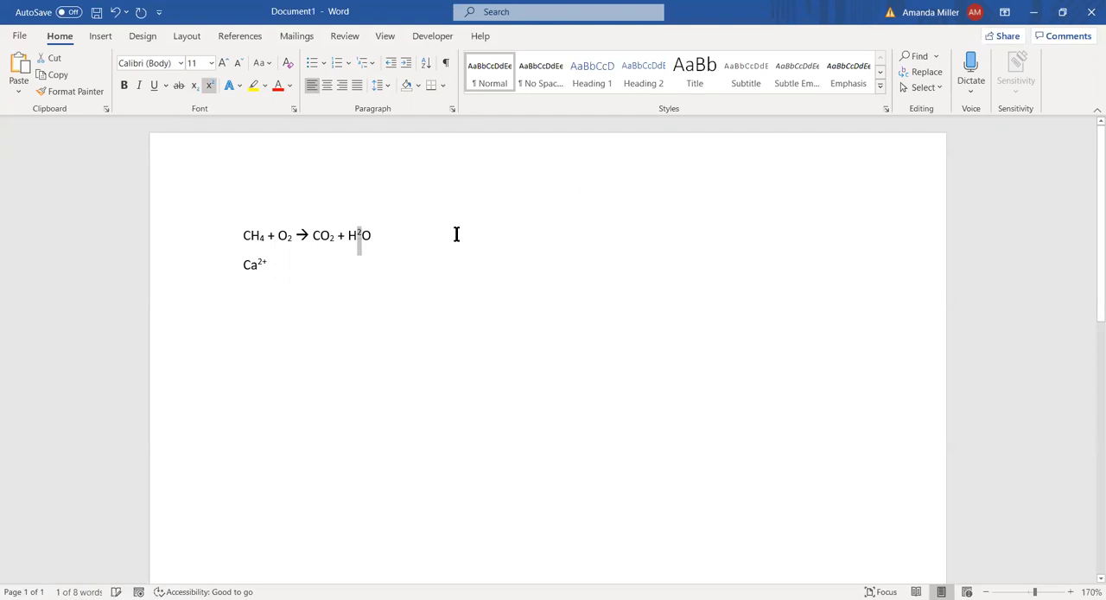
left_click(210, 85)
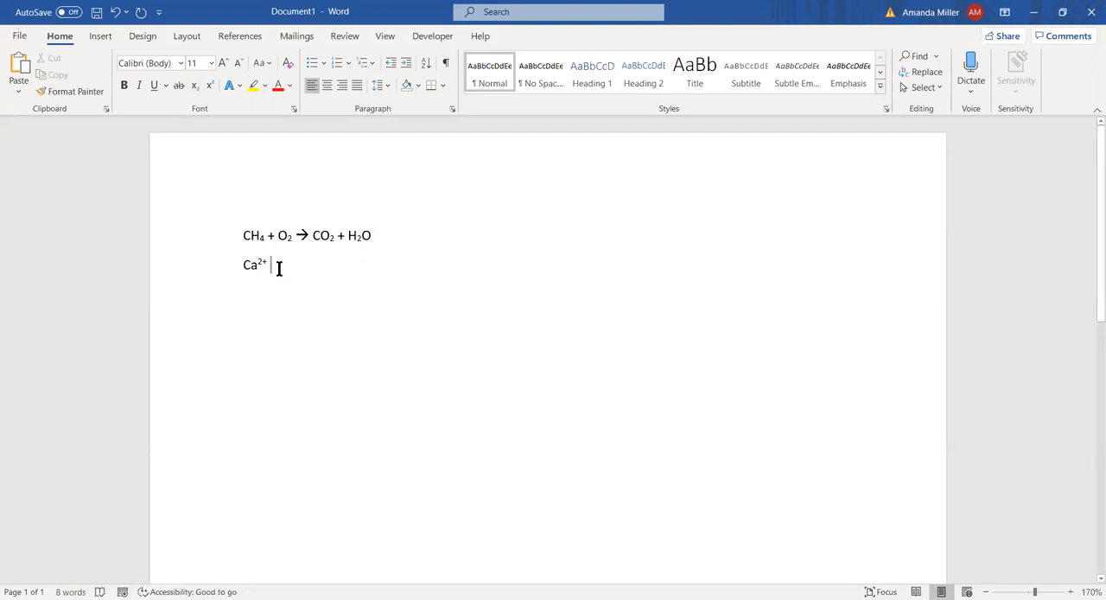
mouse_move(441, 184)
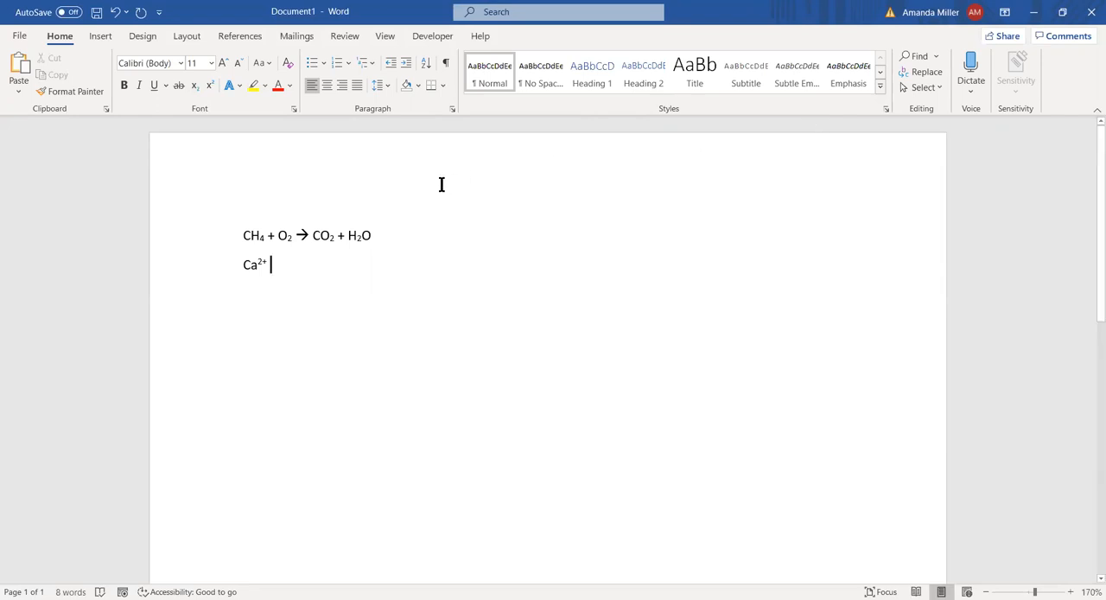
Step: Insert two Cambria Math Rightwards Arrow symbols from More Symbols on the third line
left_click(100, 35)
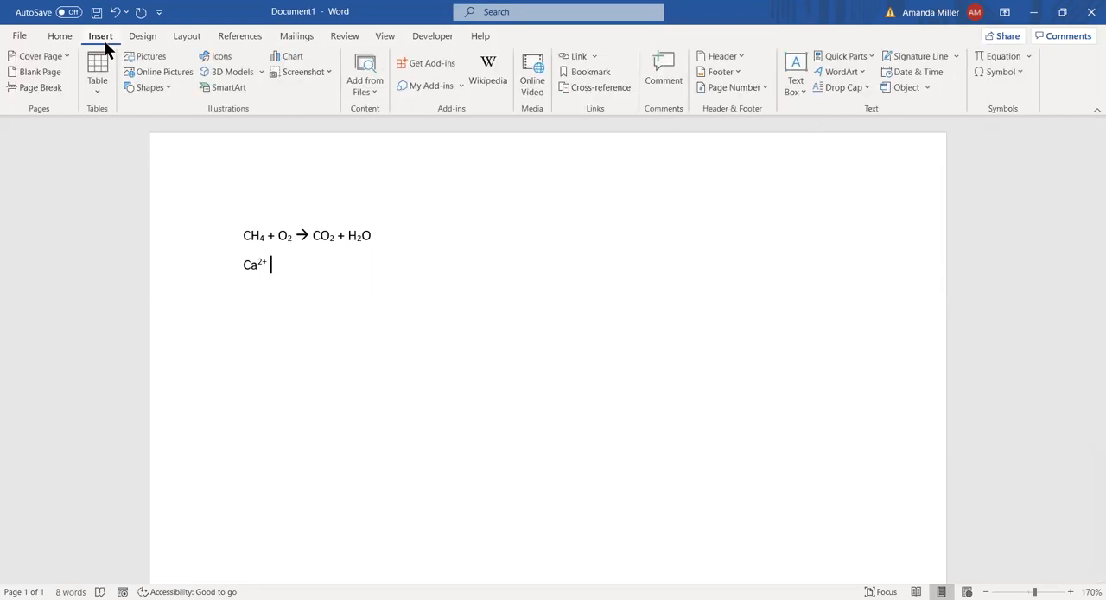
mouse_move(1000, 71)
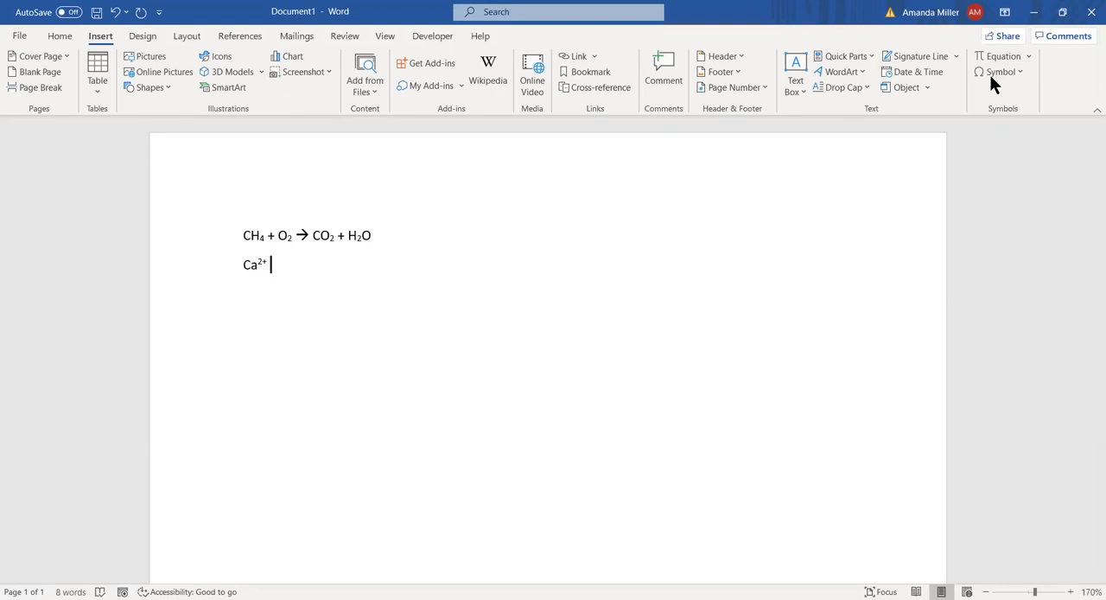
mouse_move(540, 295)
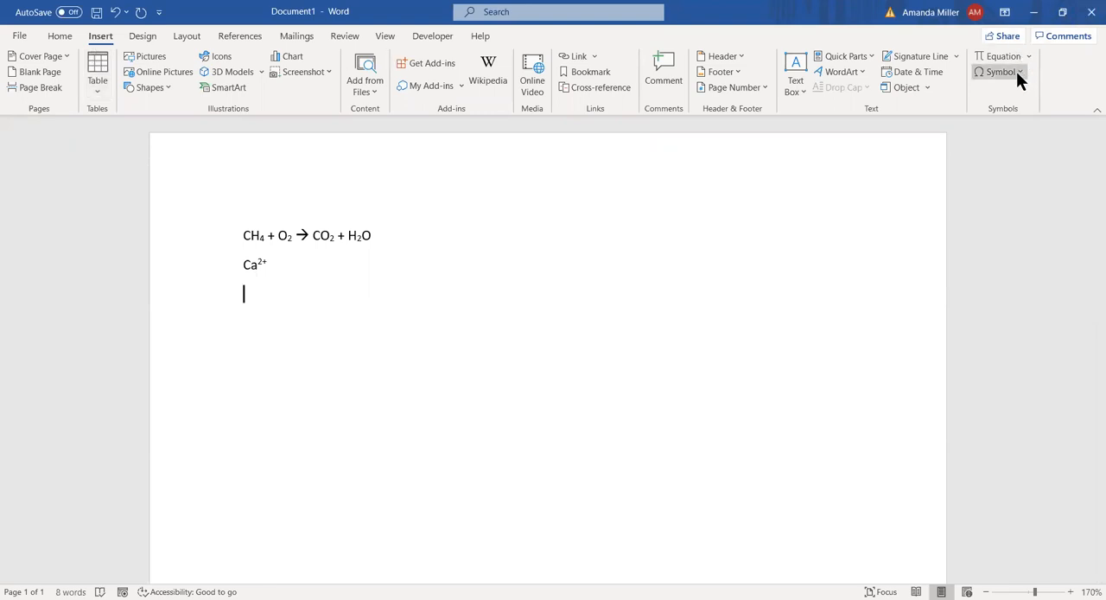
left_click(1000, 72)
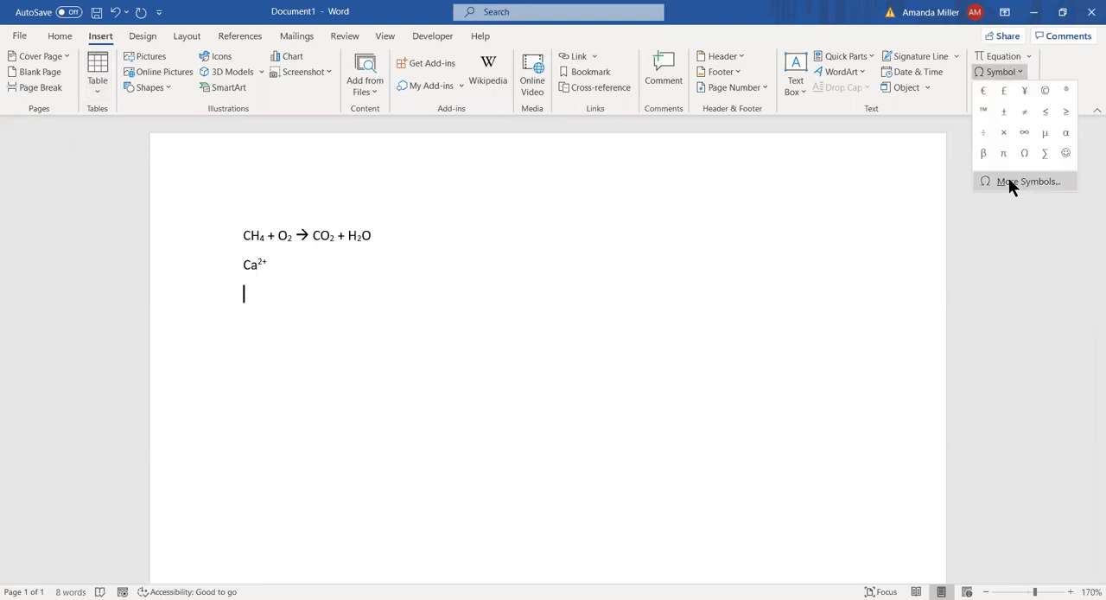
left_click(1029, 181)
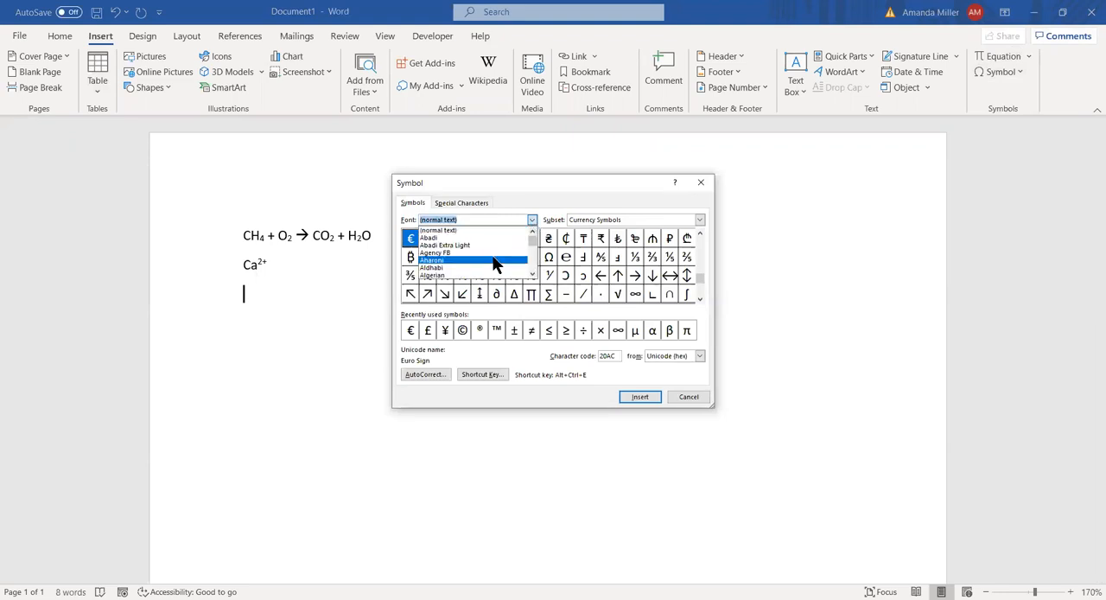
type("cam")
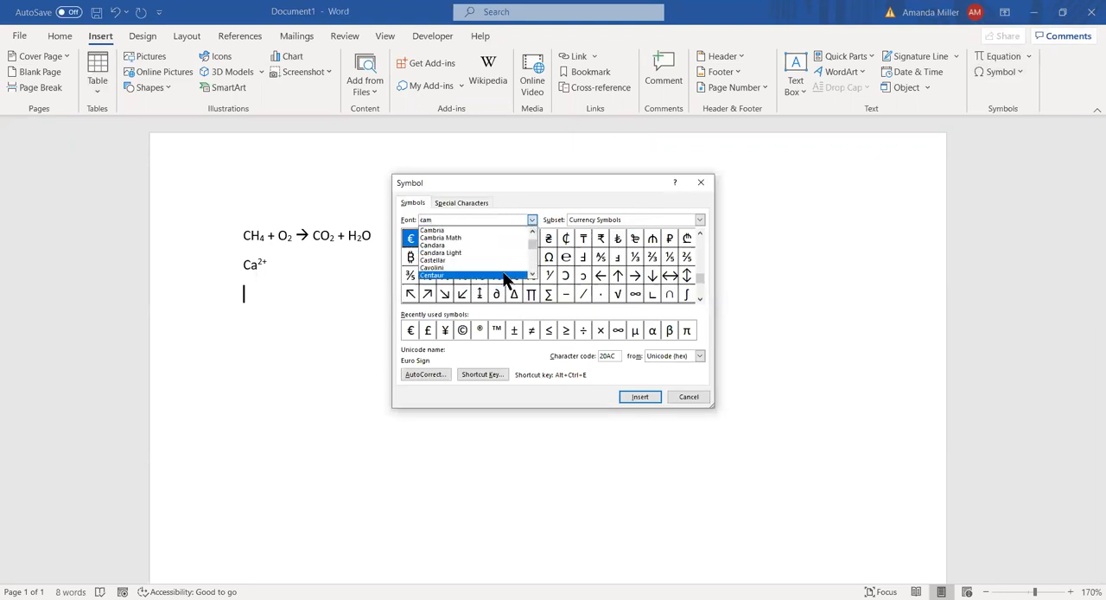
left_click(441, 237)
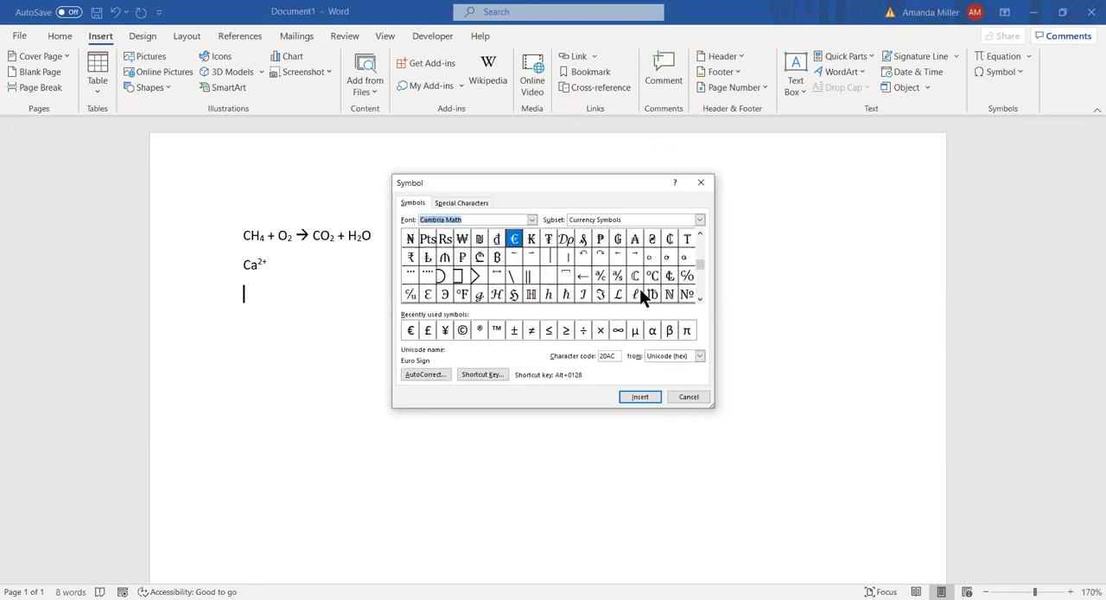
mouse_move(638, 302)
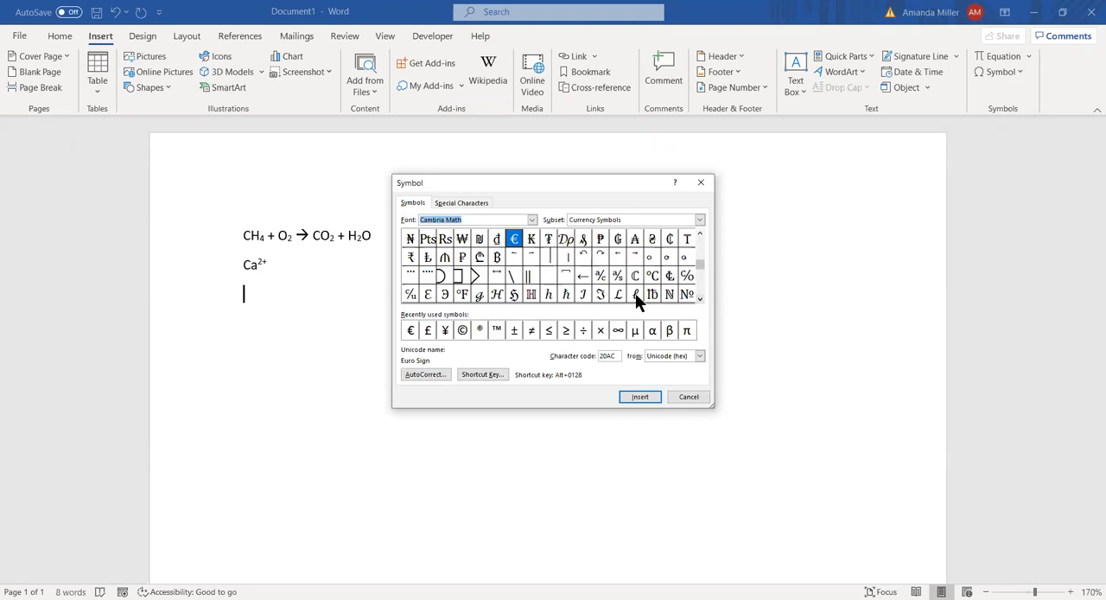
left_click(635, 294)
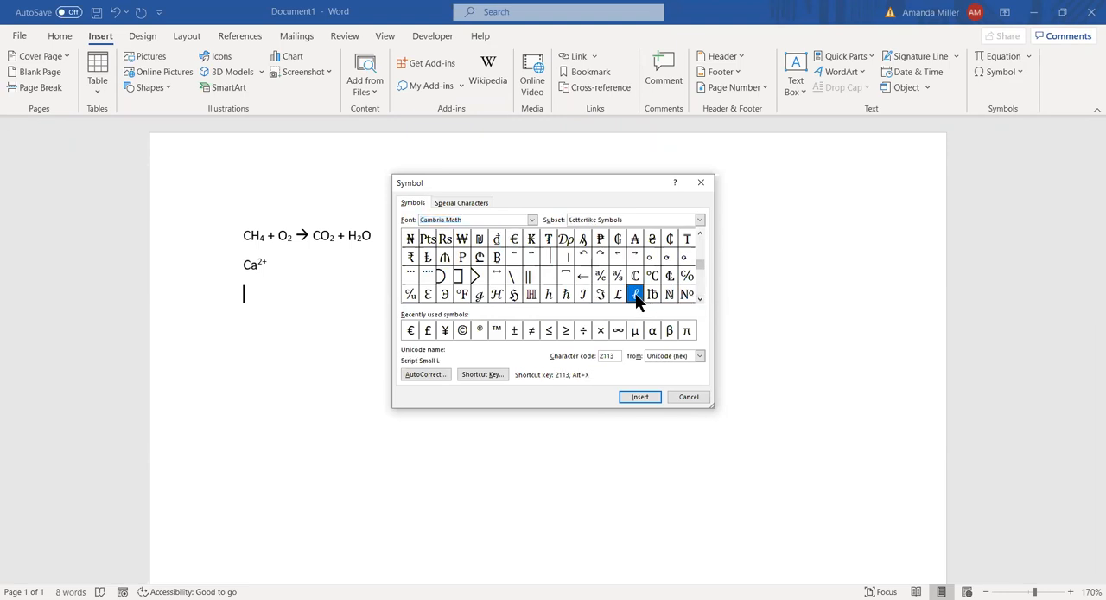
scroll("down", 3)
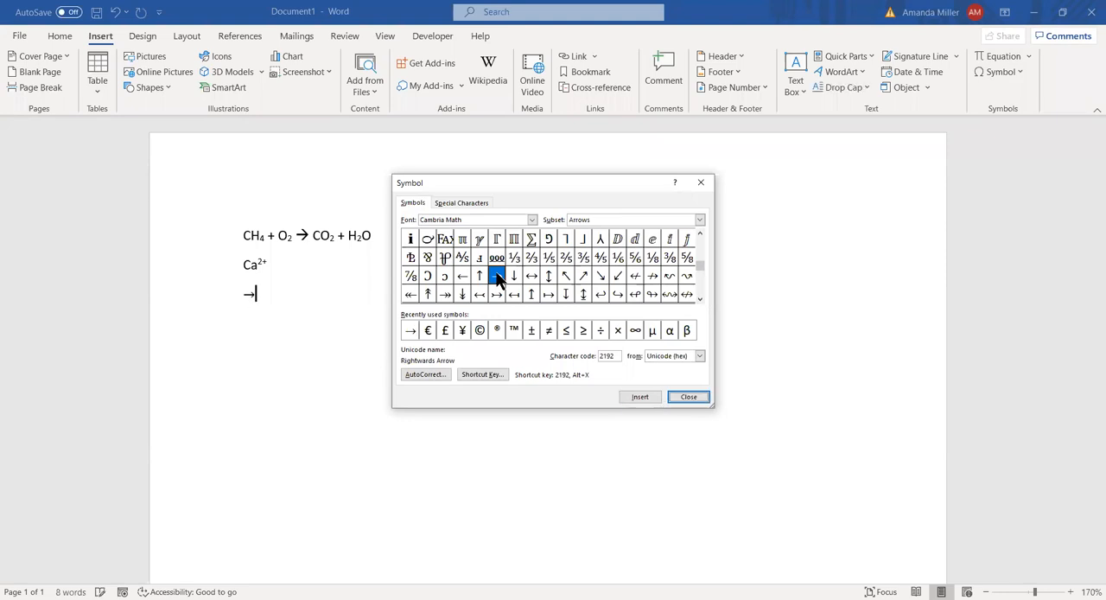
left_click(639, 396)
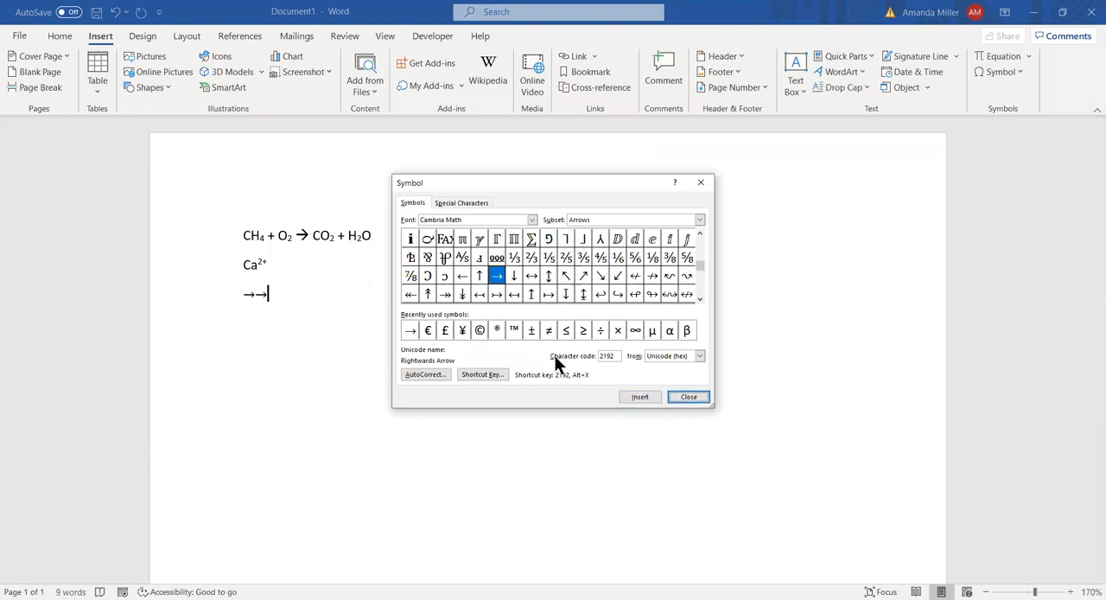
left_click(687, 396)
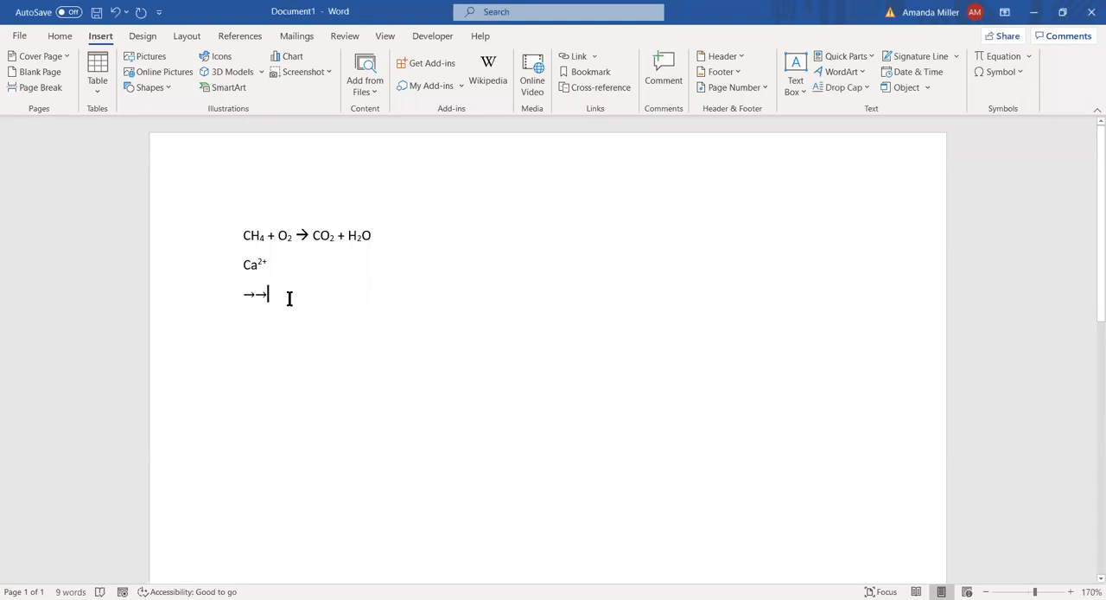
Step: Delete the duplicate arrow, leaving a single rightwards arrow
key("Backspace")
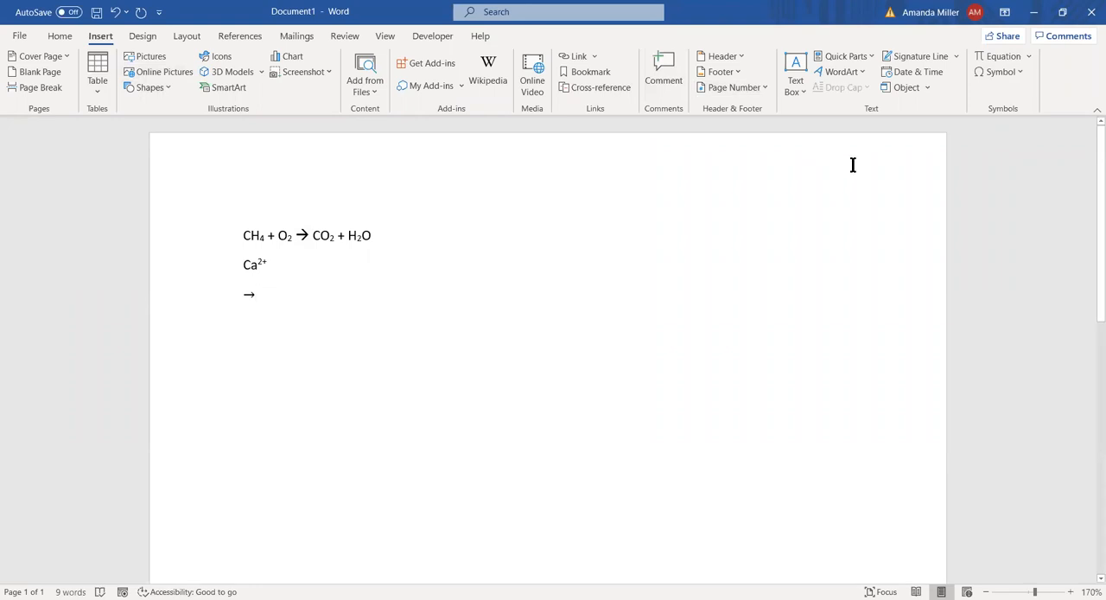
mouse_move(1000, 56)
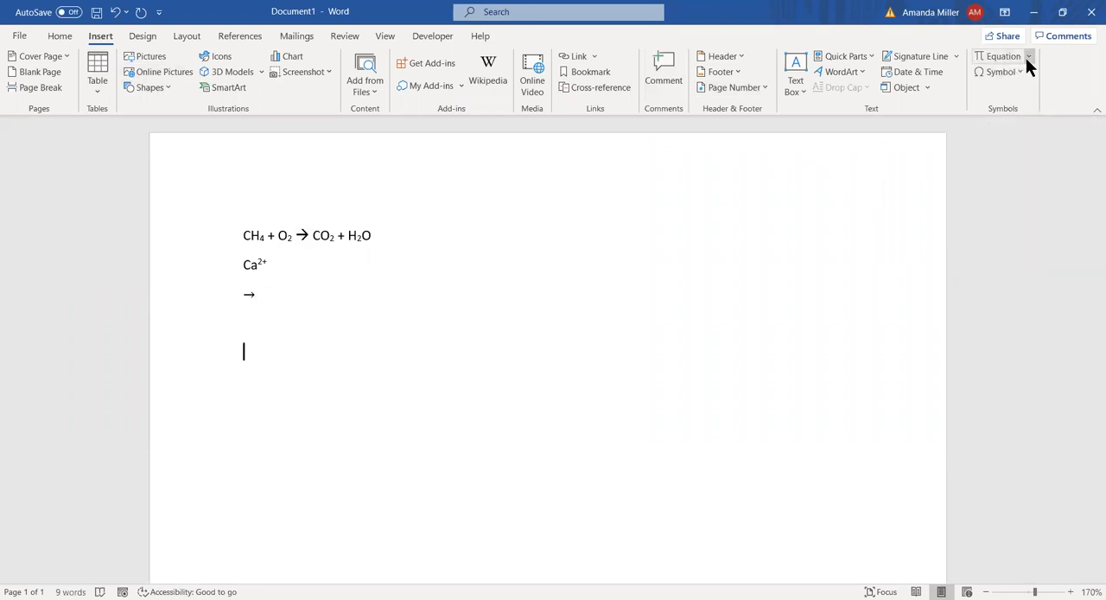
mouse_move(1000, 55)
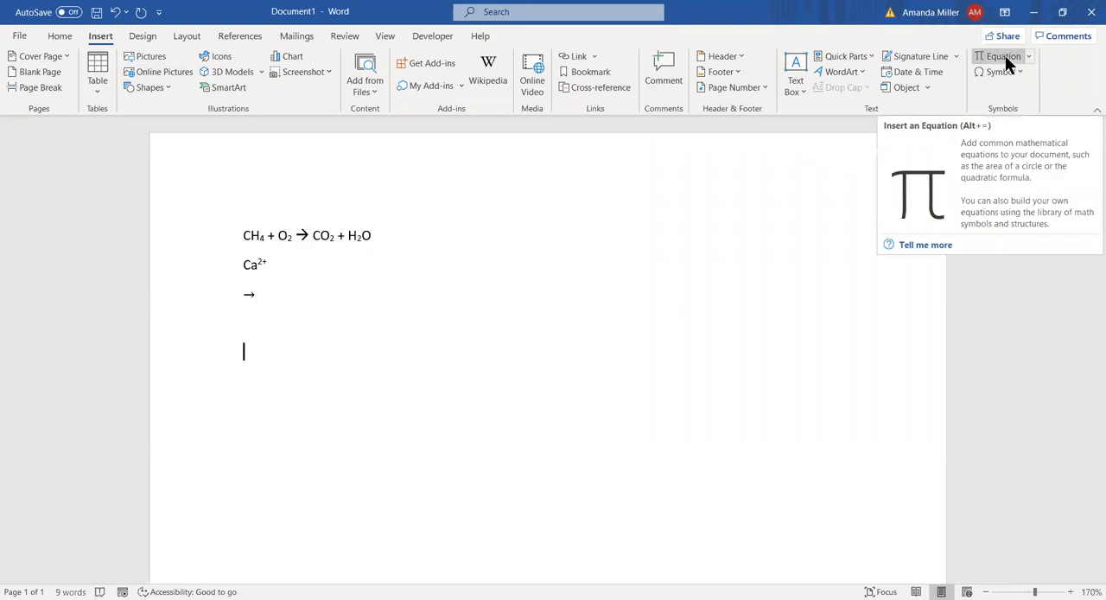
Step: Insert an equation with a 2-over-3 fraction and place the cursor after it
left_click(998, 55)
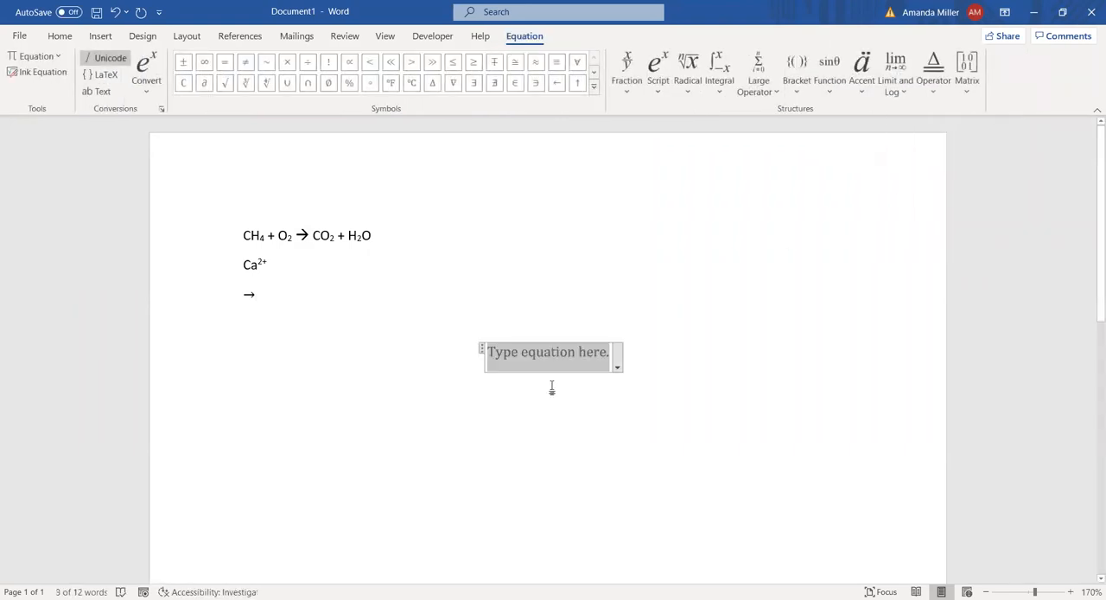
mouse_move(372, 258)
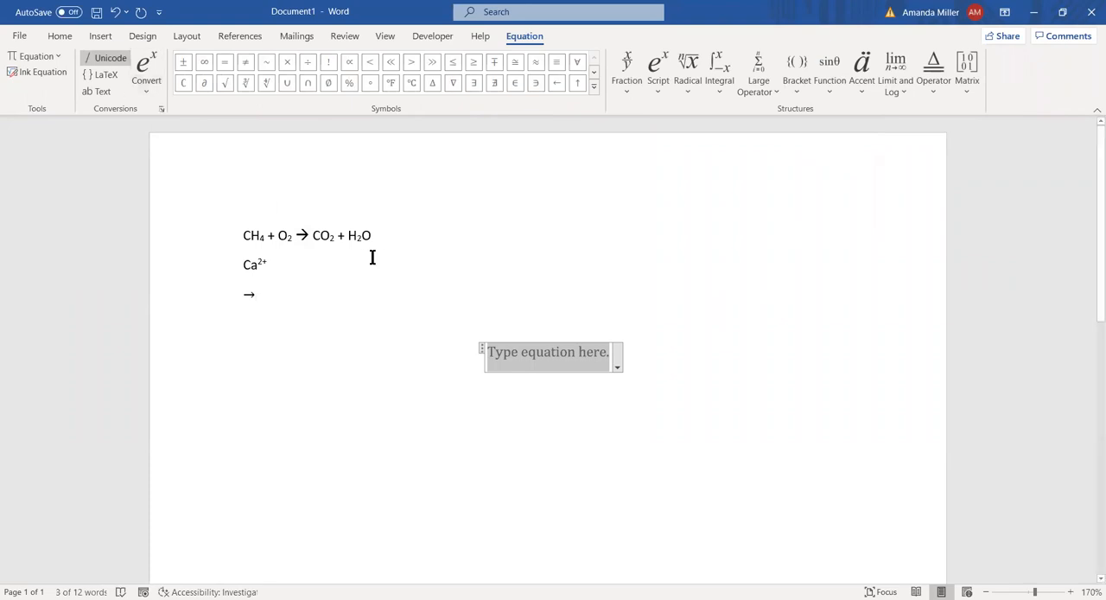
mouse_move(626, 74)
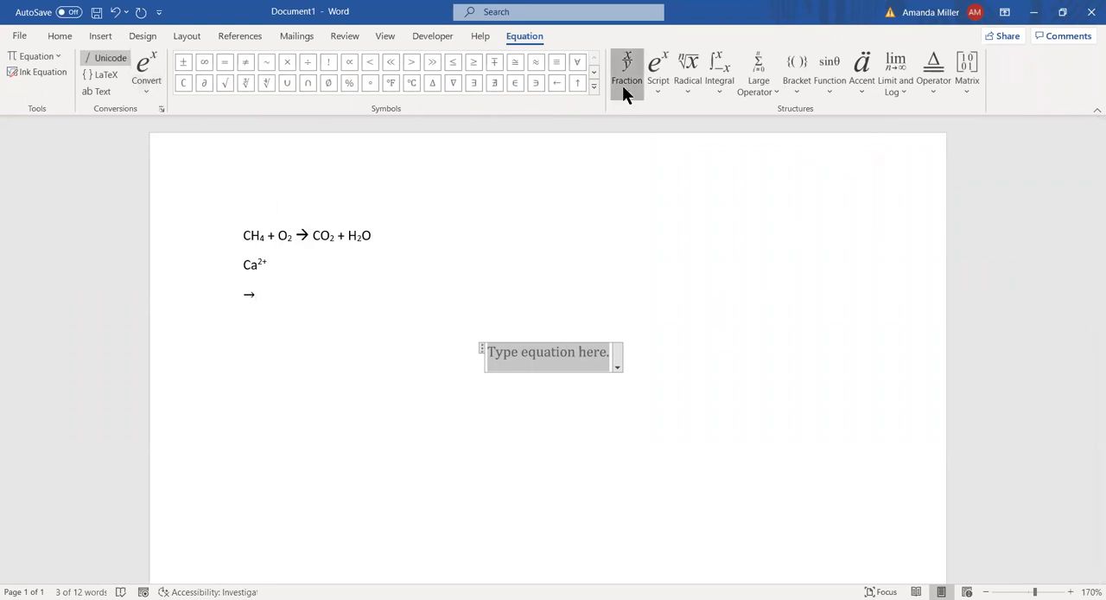
left_click(626, 74)
type("2")
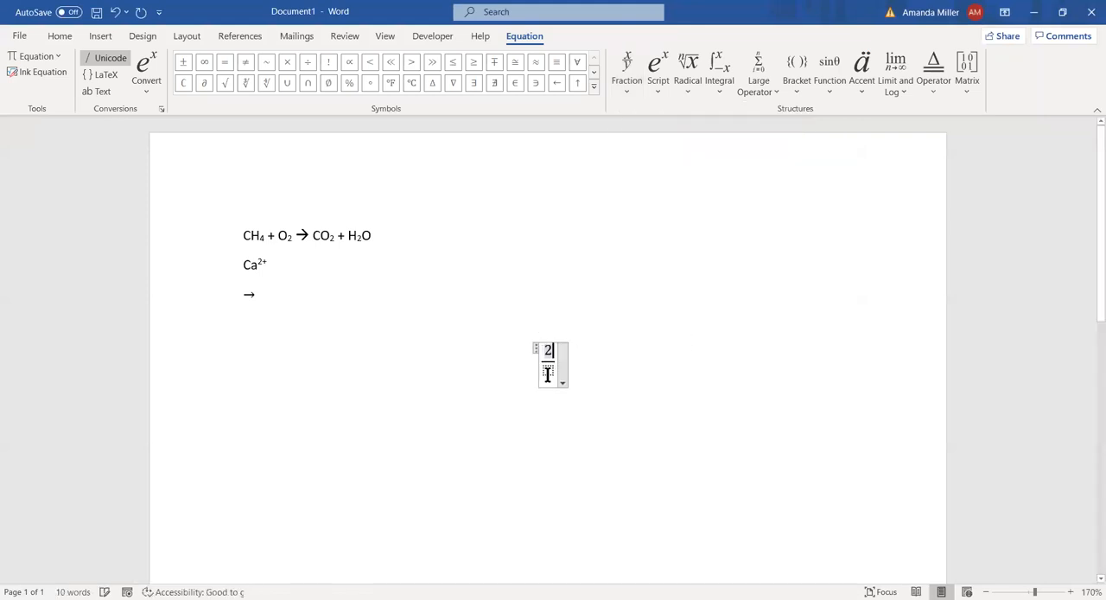
left_click(584, 367)
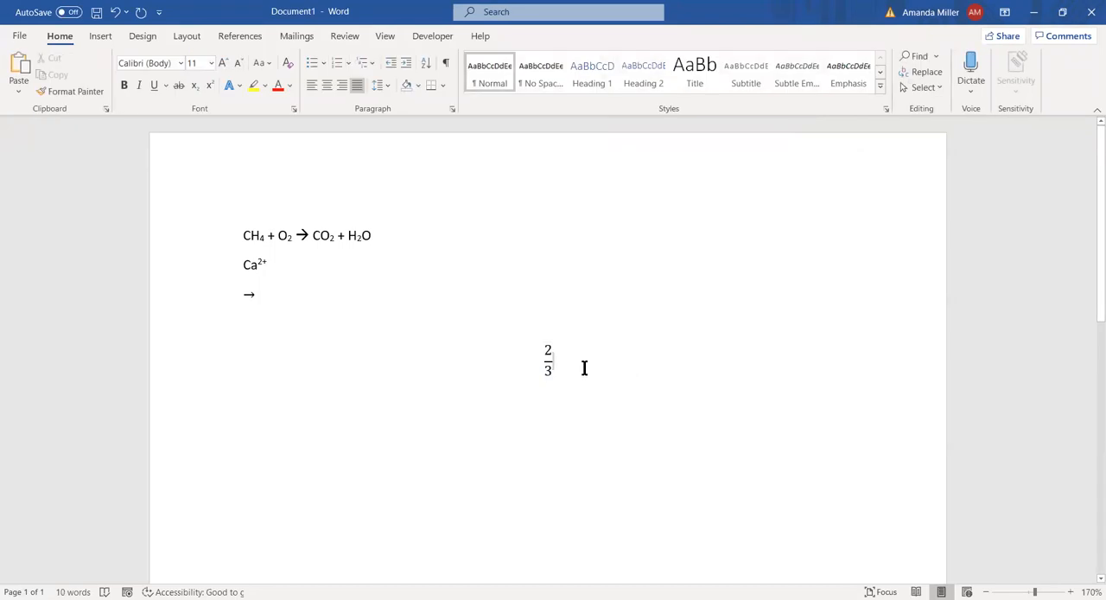
left_click(548, 362)
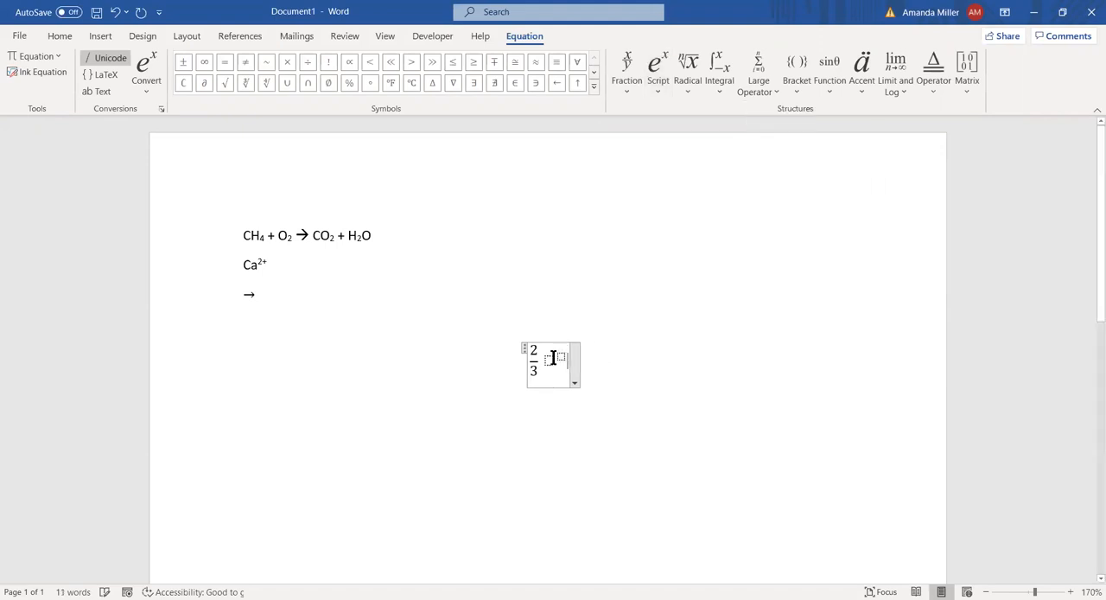
Step: Type Ca with superscript 2+ after the fraction and make the lettering upright
type("q")
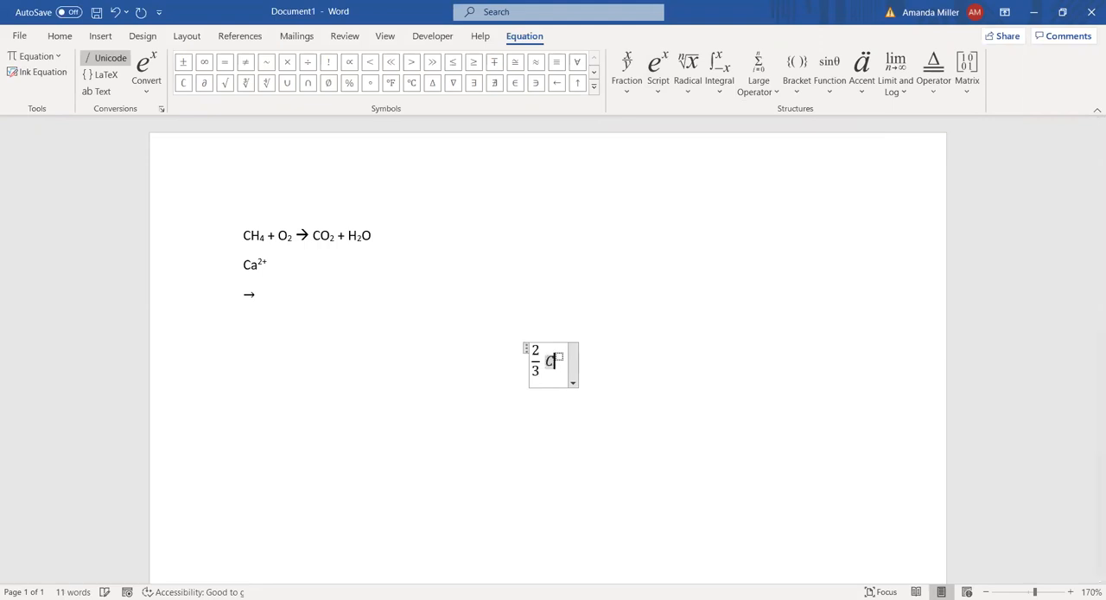
type("CH")
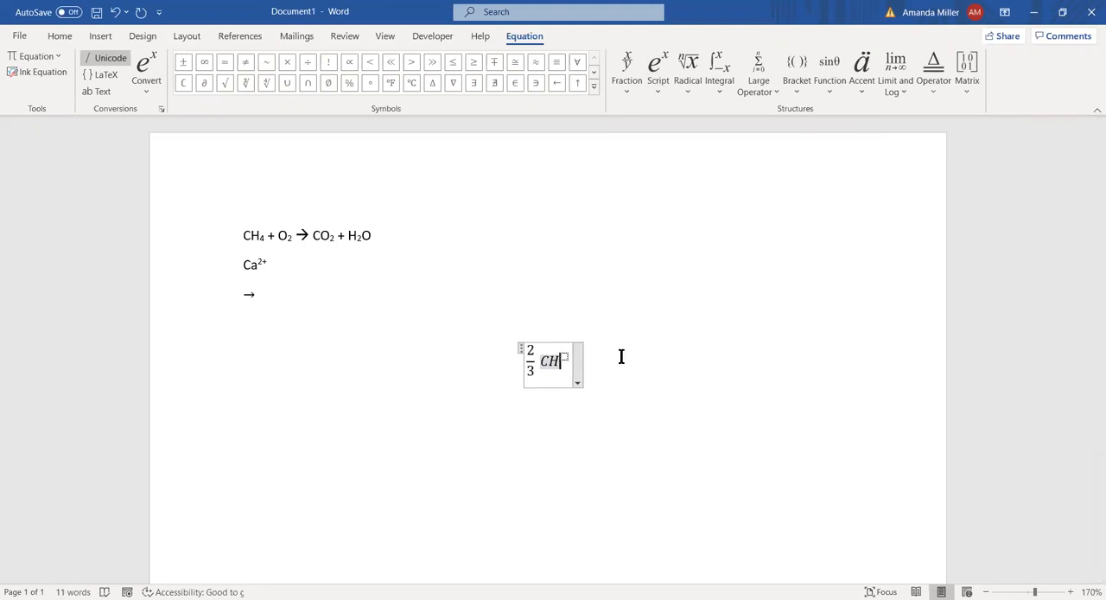
type("a")
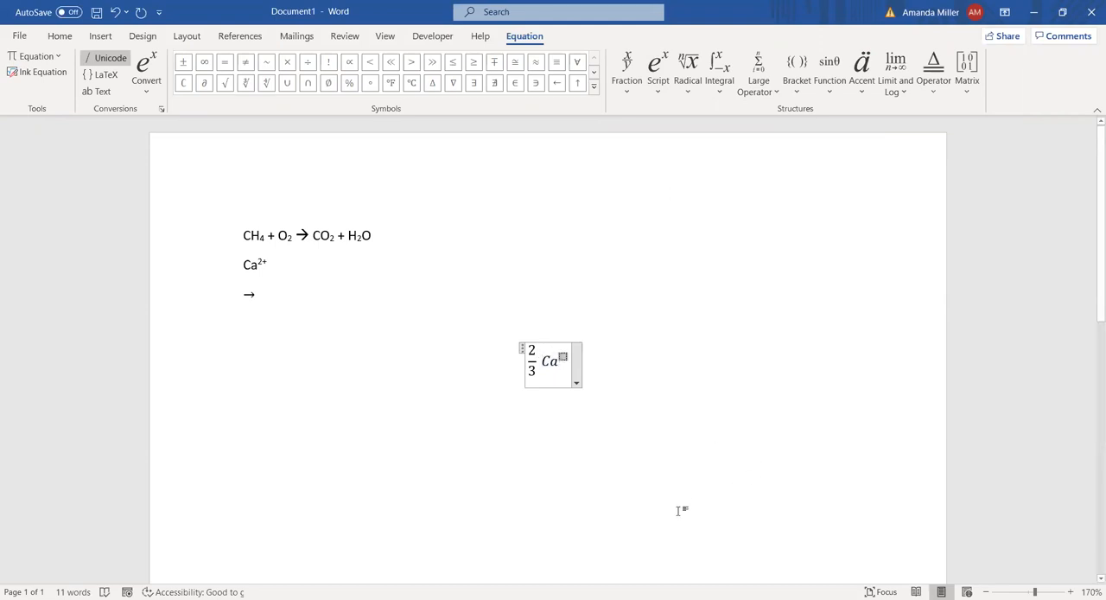
type("2+")
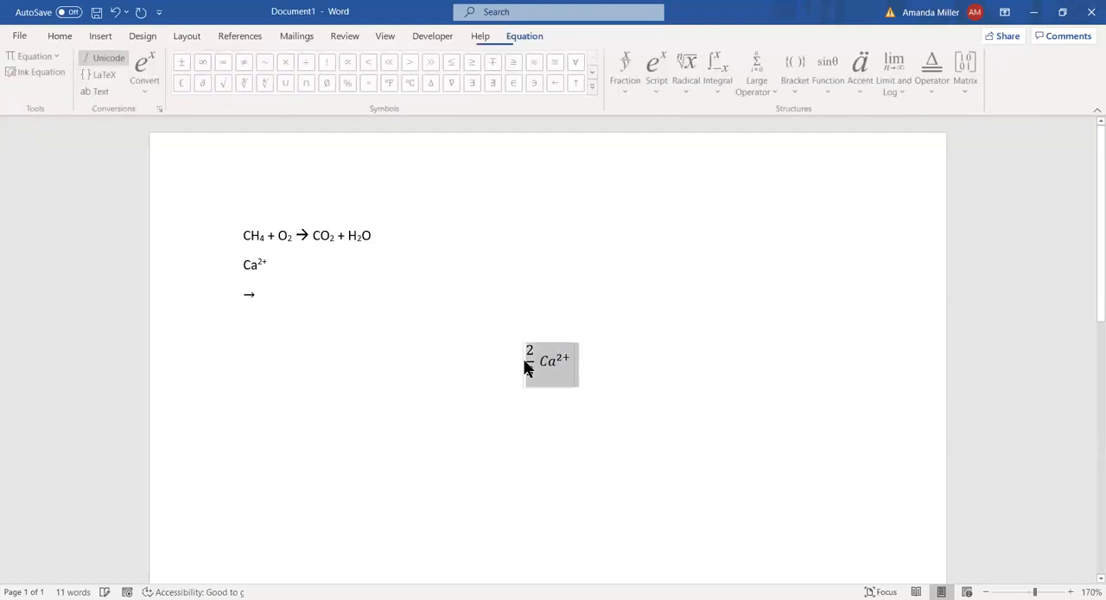
type("3")
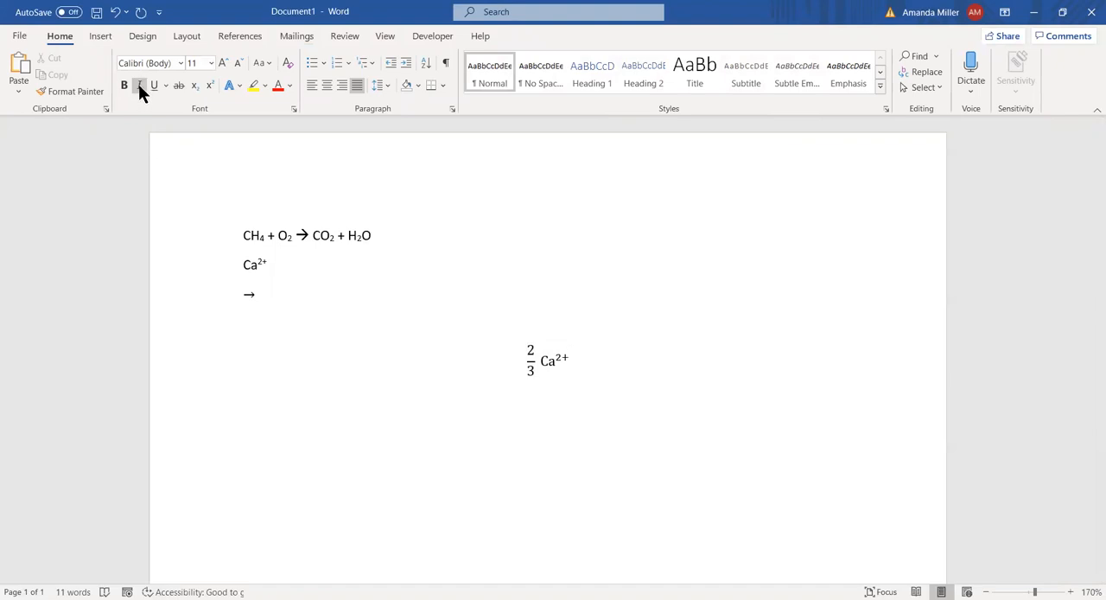
left_click(553, 360)
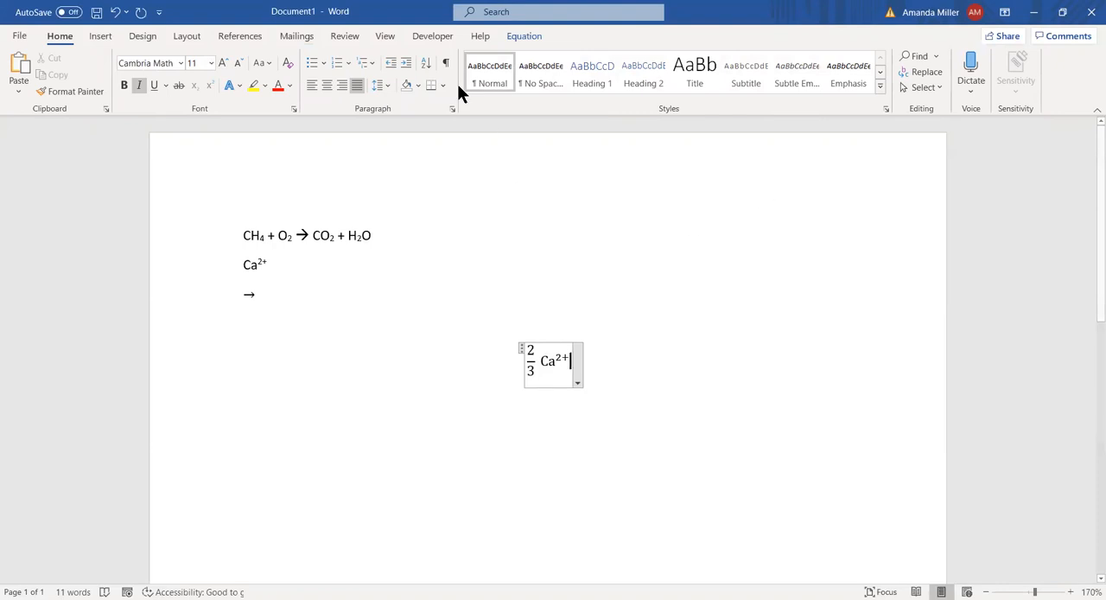
left_click(525, 36)
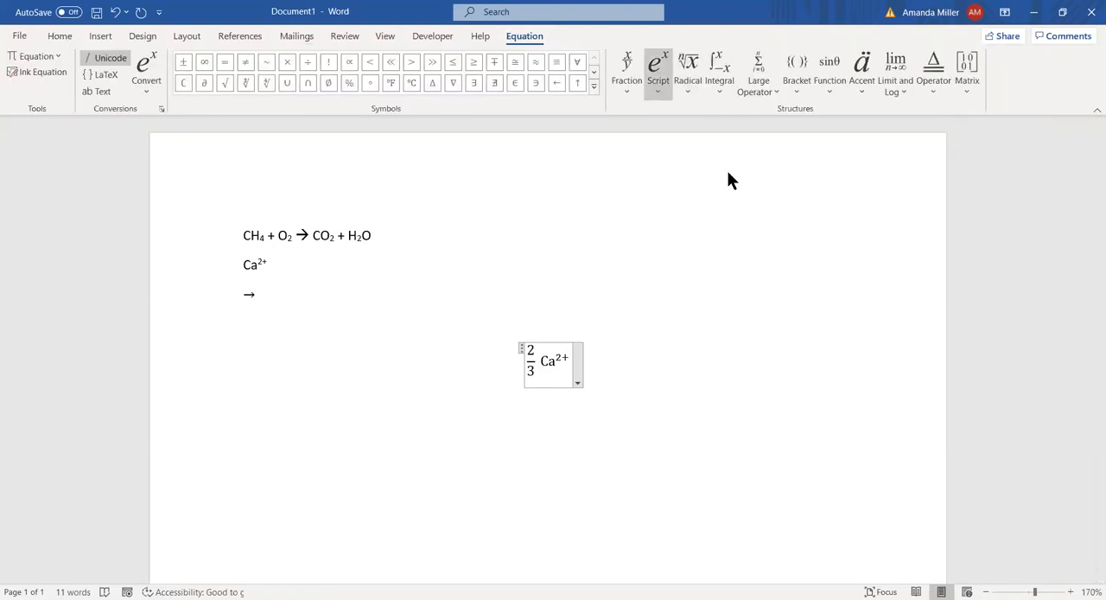
left_click(657, 72)
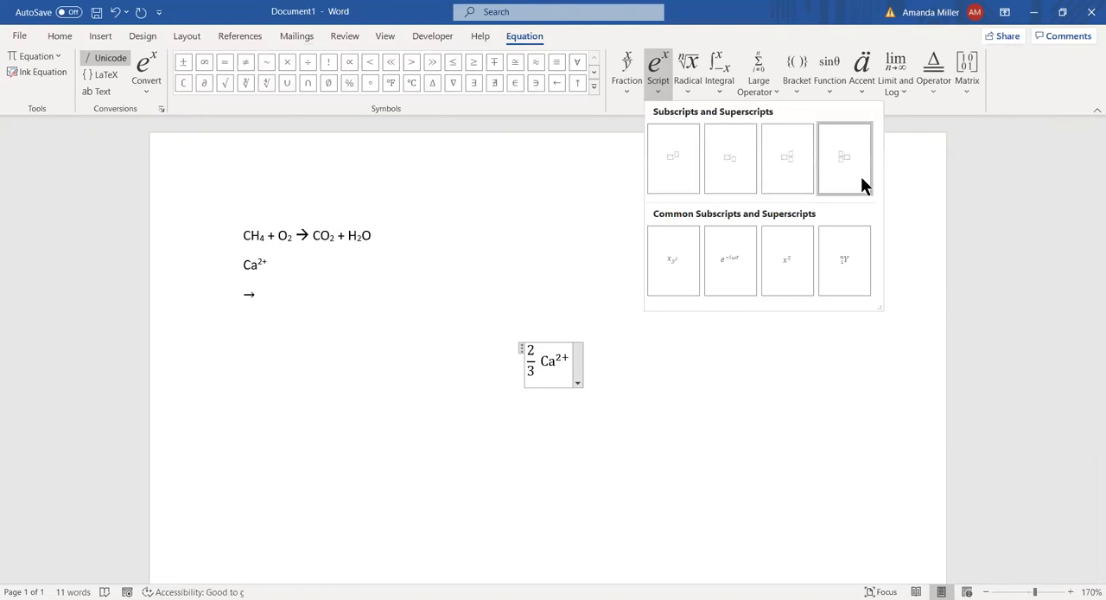
mouse_move(845, 169)
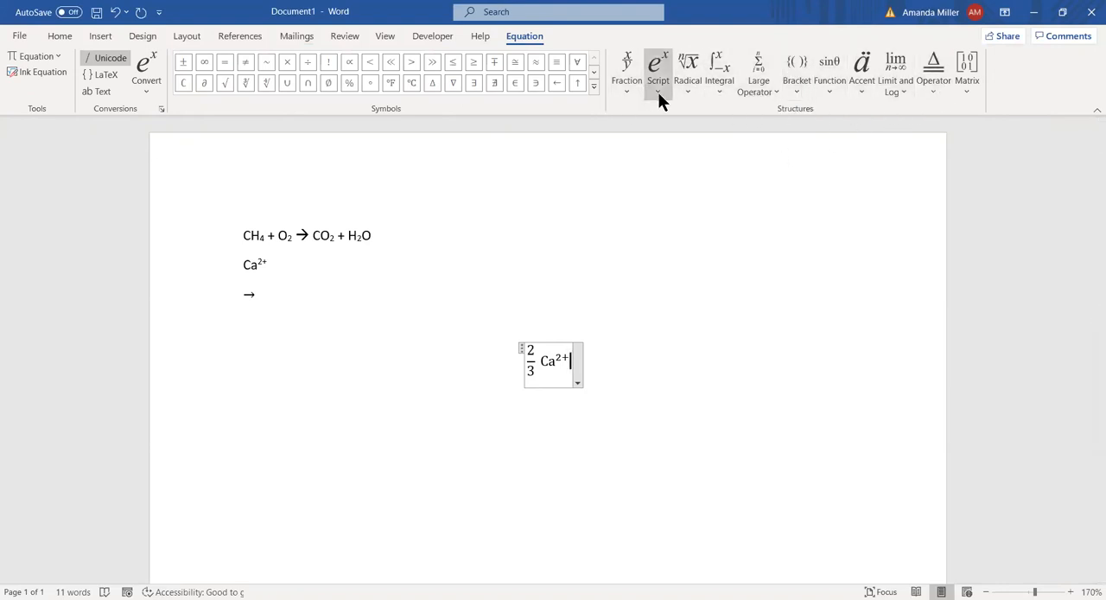
mouse_move(519, 362)
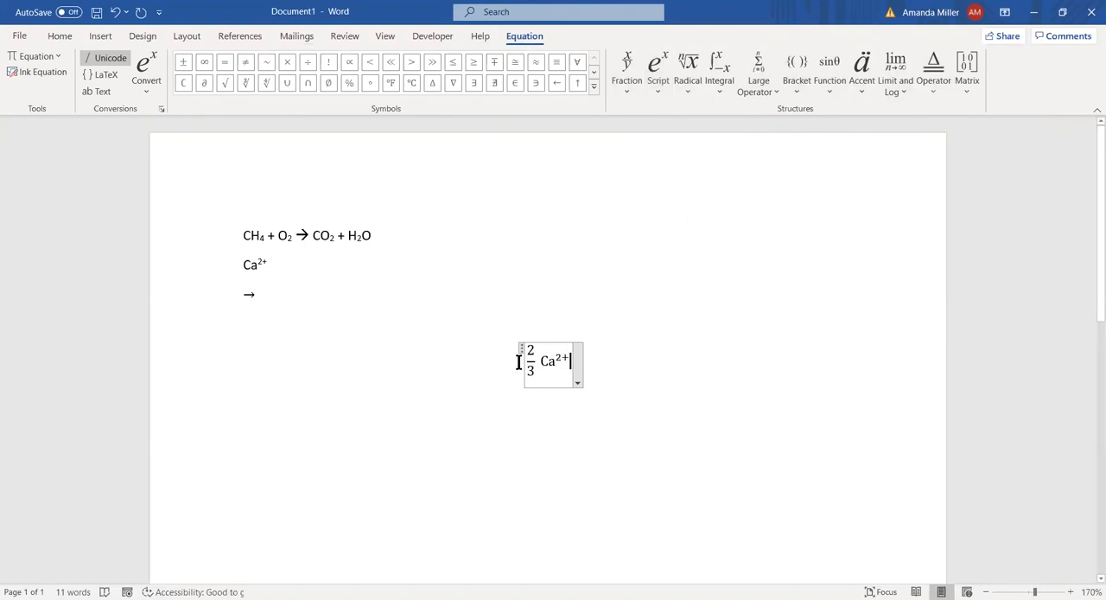